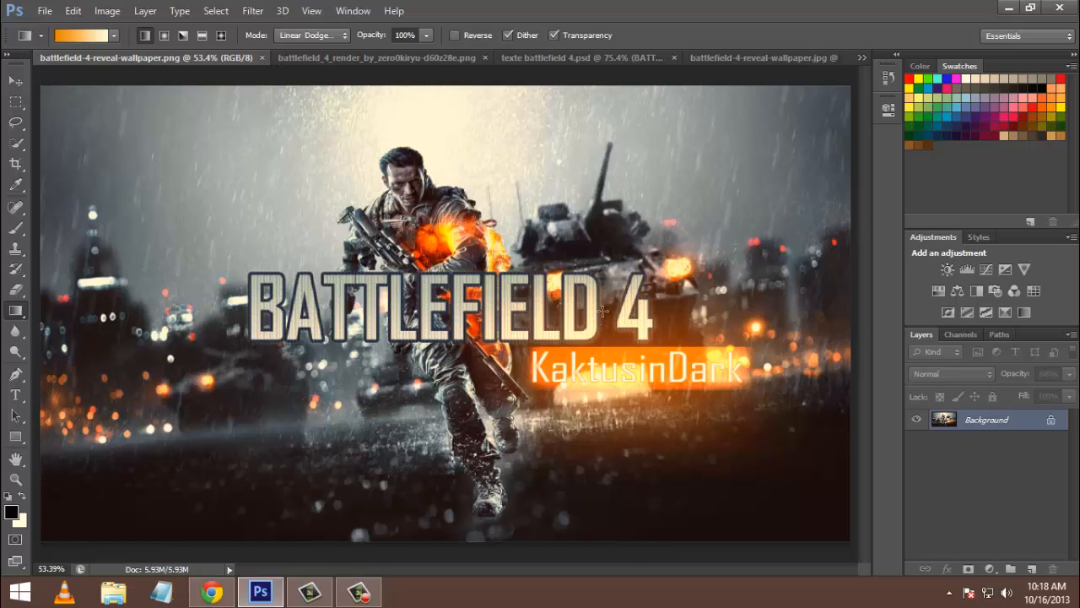
mouse_move(663, 175)
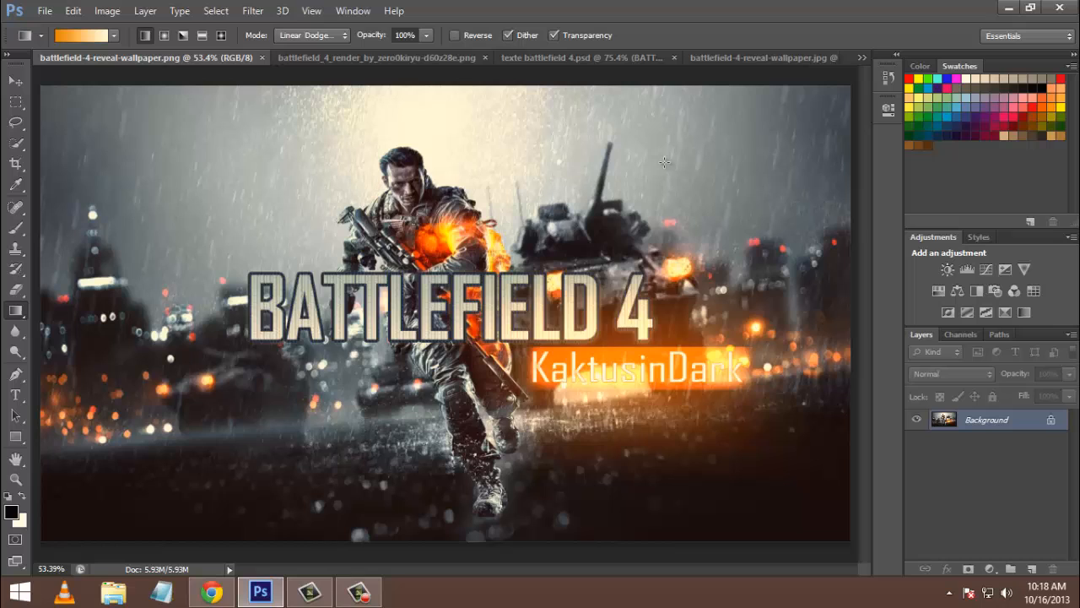
Step: Switch from the finished poster to the plain rainy tank wallpaper document
click(718, 57)
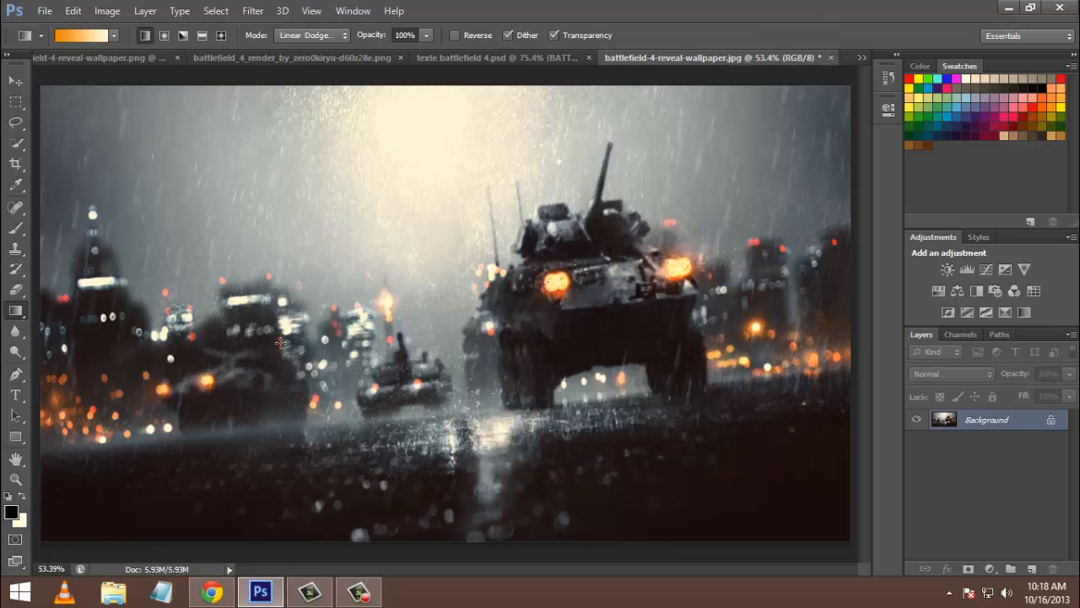
mouse_move(327, 63)
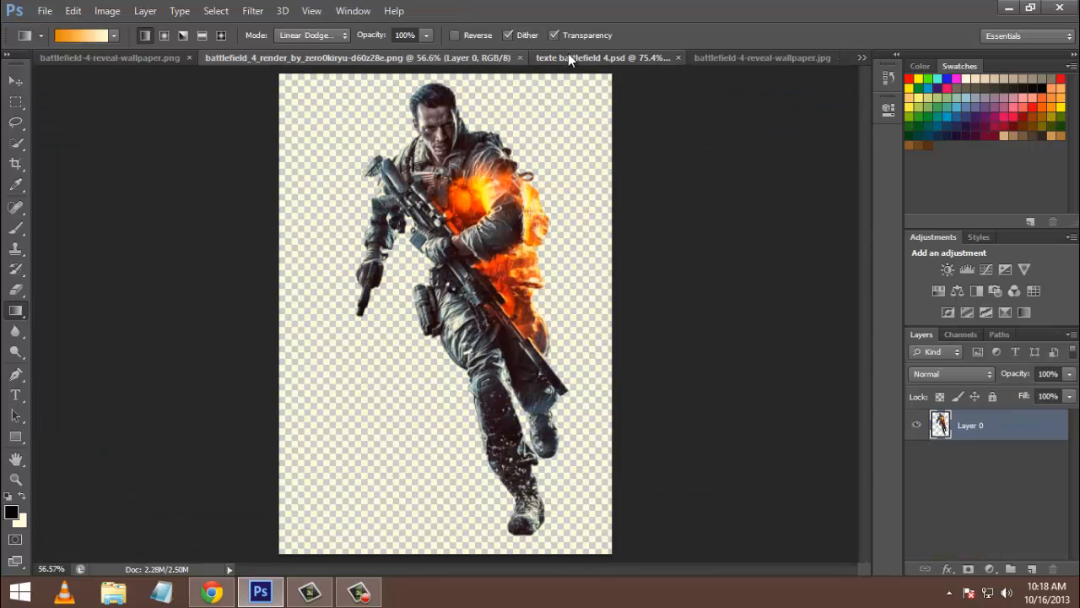
Step: Move the soldier render from its document onto the tank wallpaper as a new layer
click(761, 57)
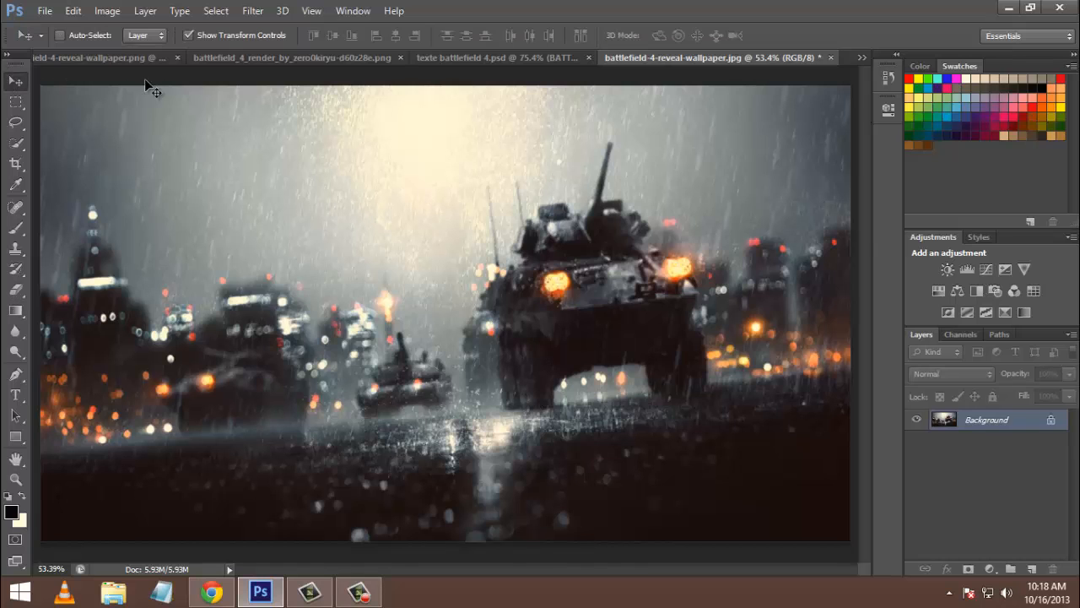
click(300, 57)
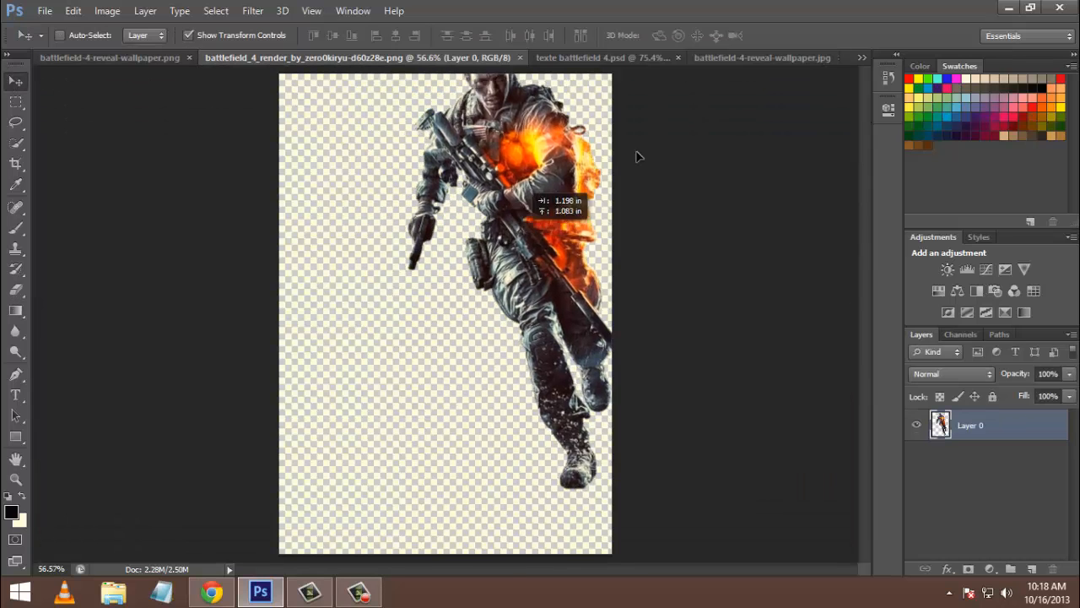
click(717, 57)
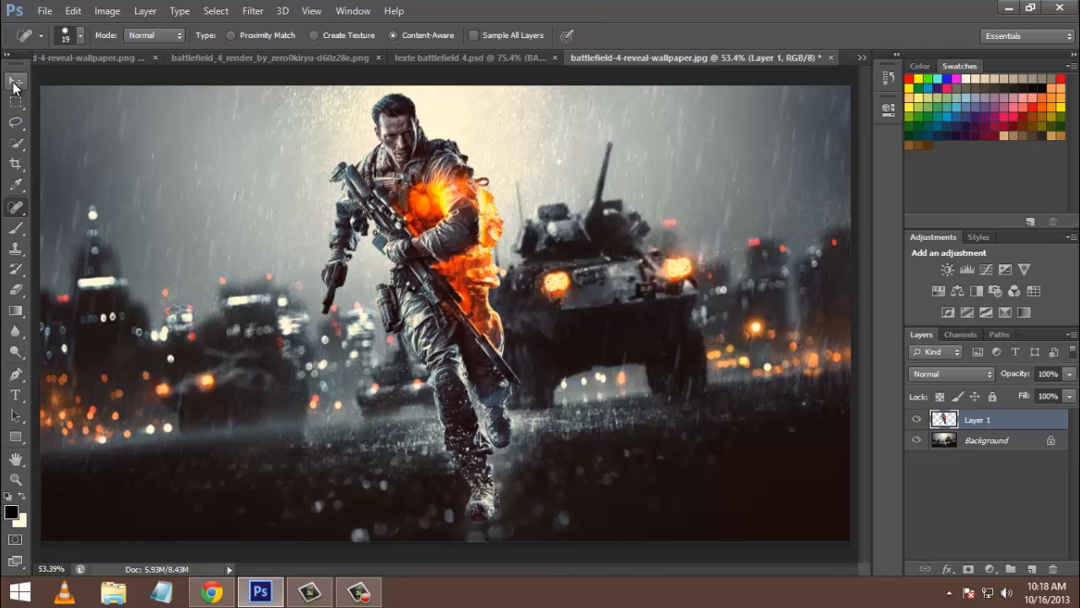
Step: In texte battlefield 4.psd, retype the styled title text as BATTLEFIELD 4
click(472, 58)
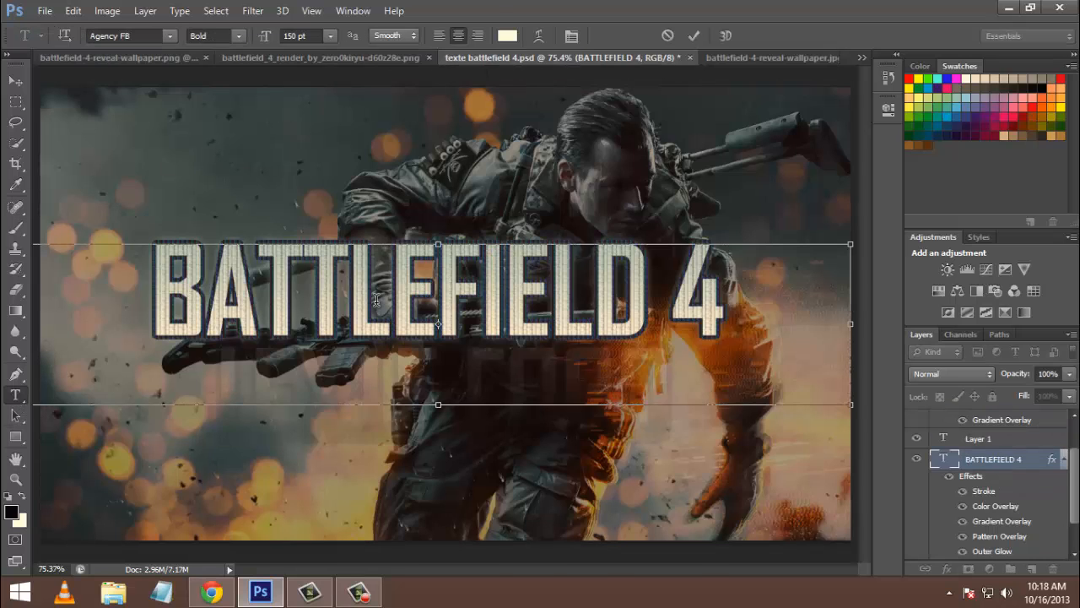
click(917, 459)
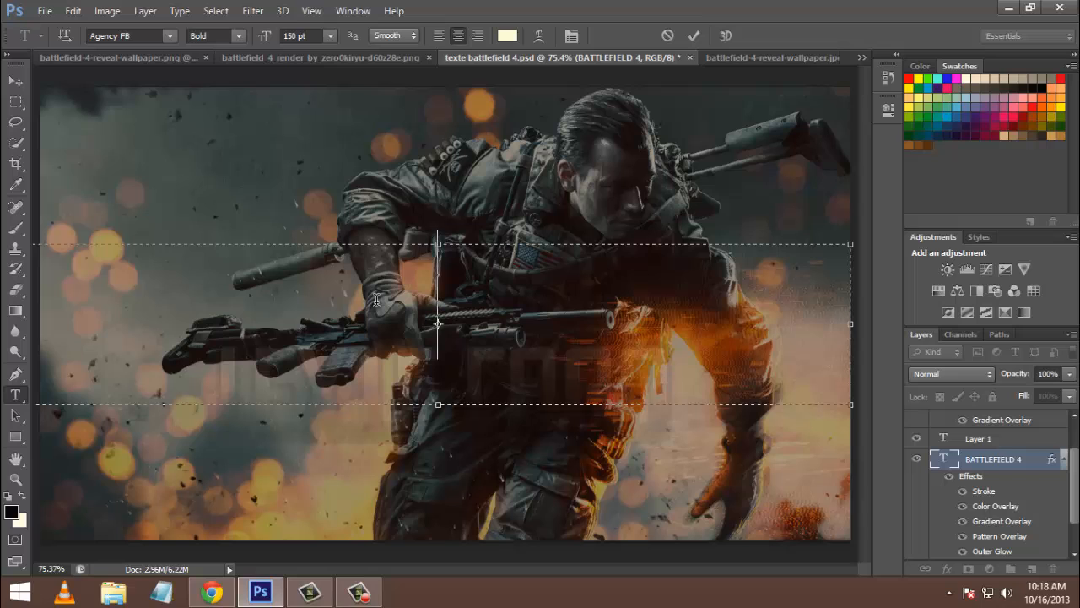
text(HELL)
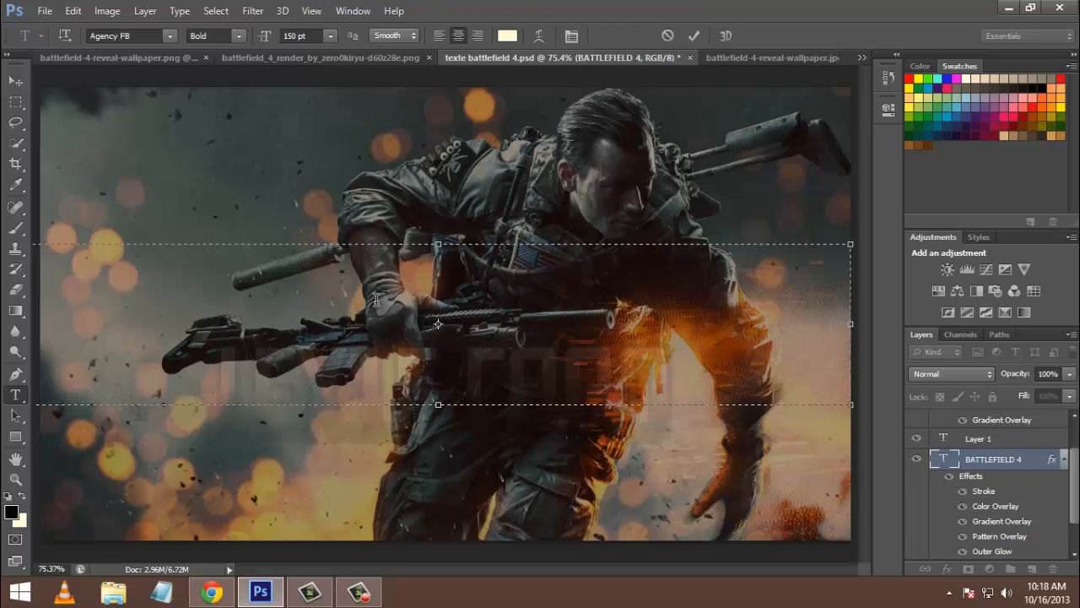
text(BATTLEFIELD $)
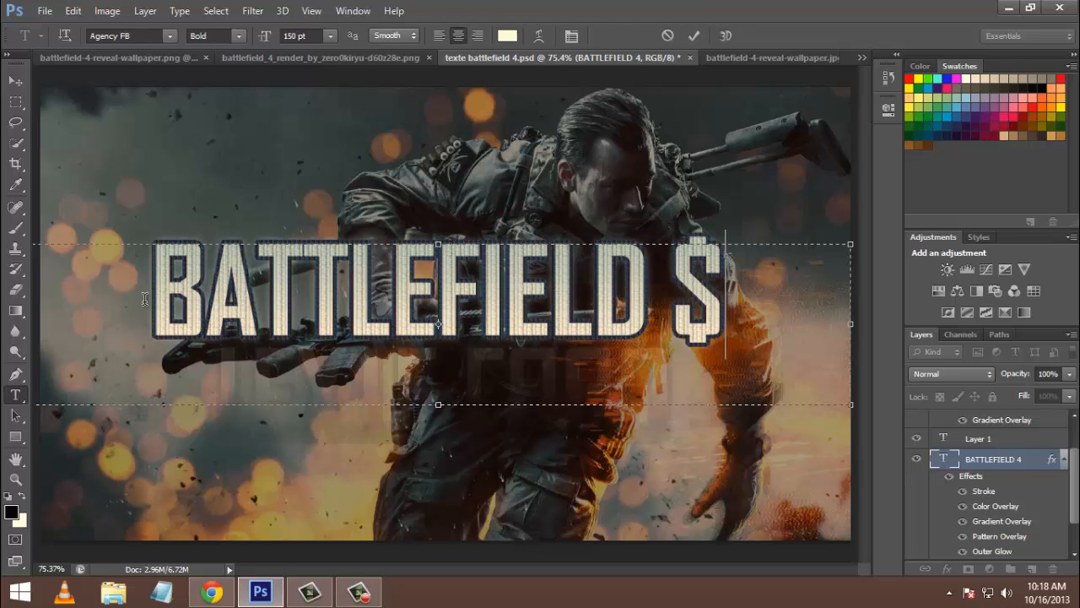
text(4)
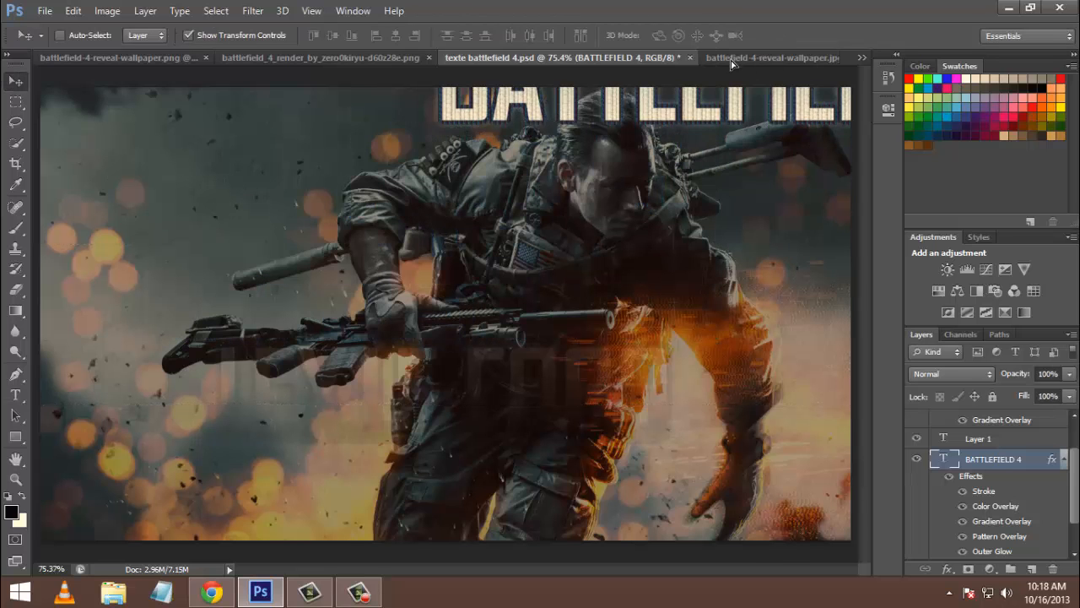
Step: Drop the textured title into the wallpaper and enlarge it across the soldier composite
click(770, 57)
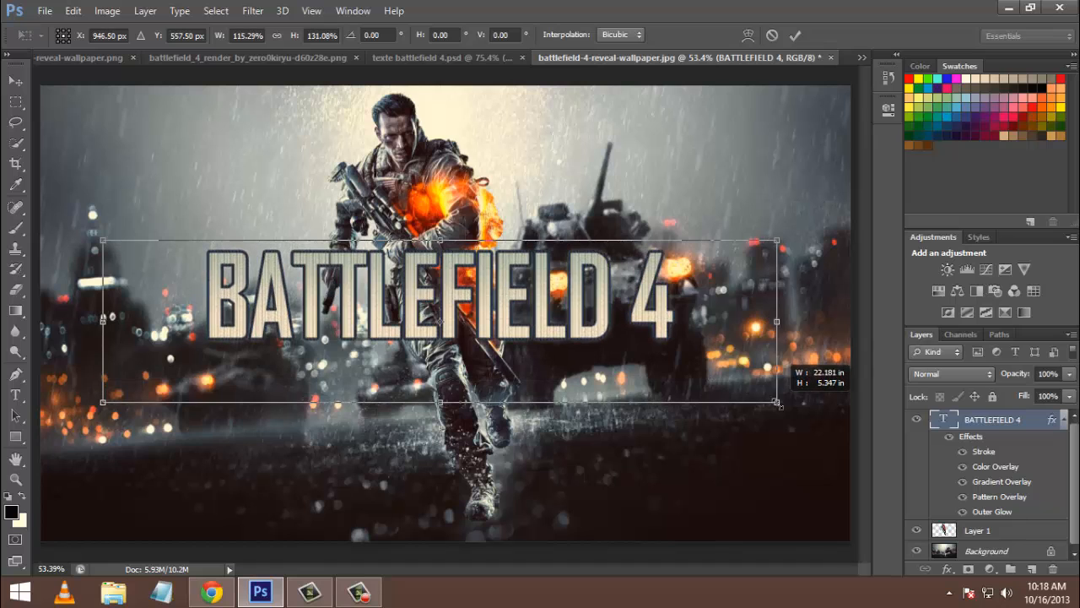
drag(439, 321, 405, 304)
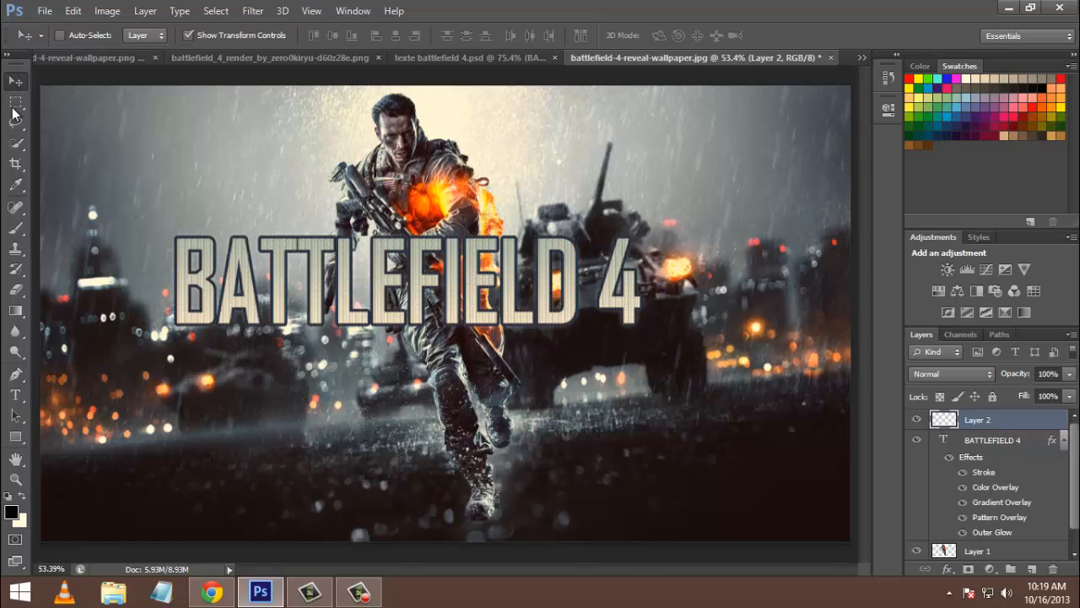
mouse_move(15, 101)
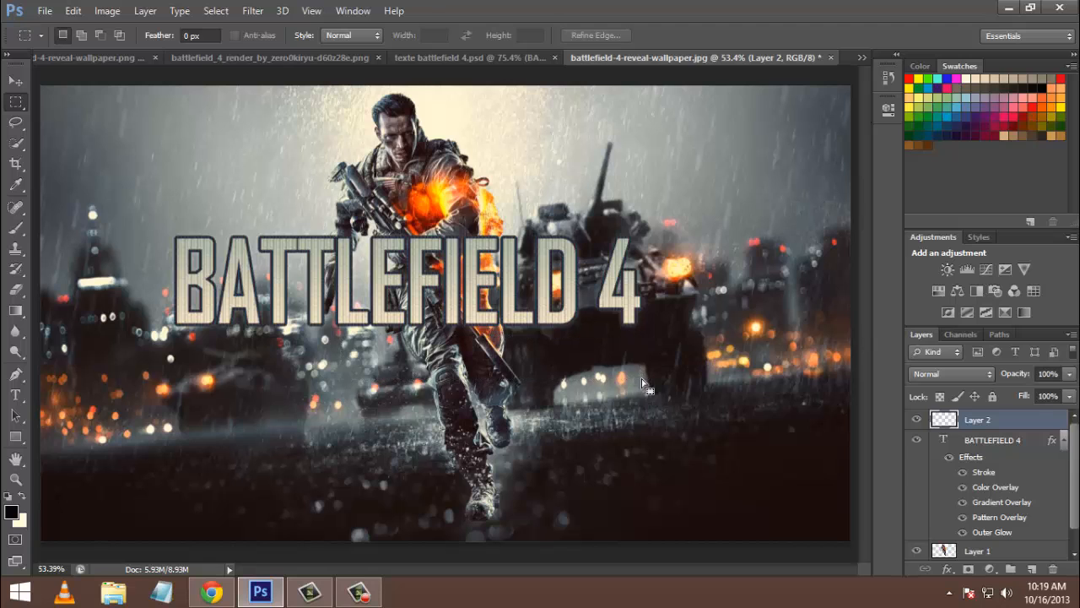
Step: Marquee-select a wide rectangle just below the BATTLEFIELD 4 title for the name bar
drag(343, 342, 641, 380)
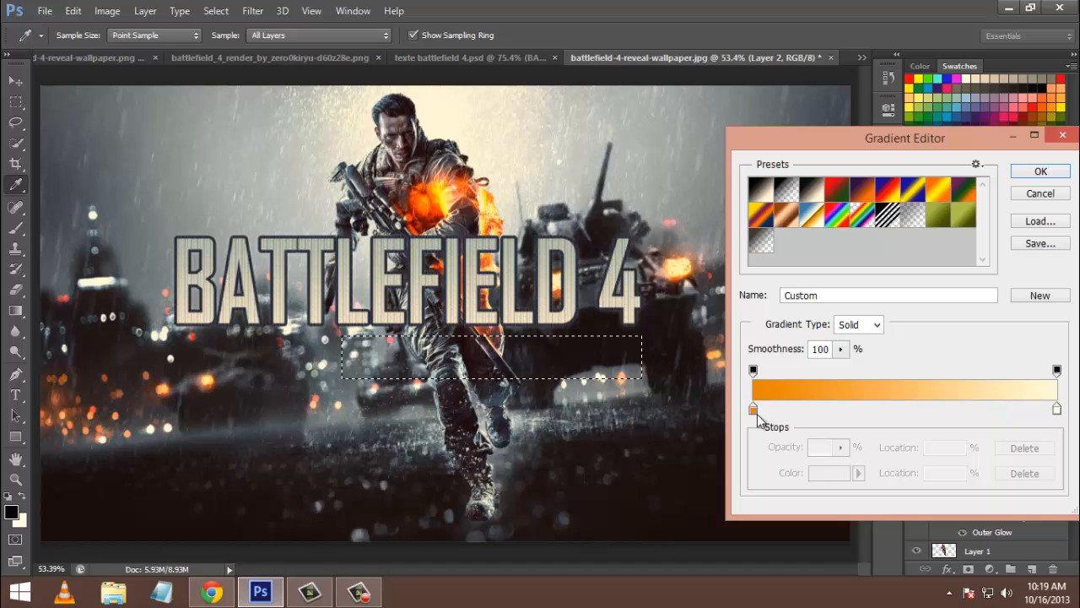
Step: Set the gradient's left stop to deep orange, giving an orange-to-cream gradient
click(829, 472)
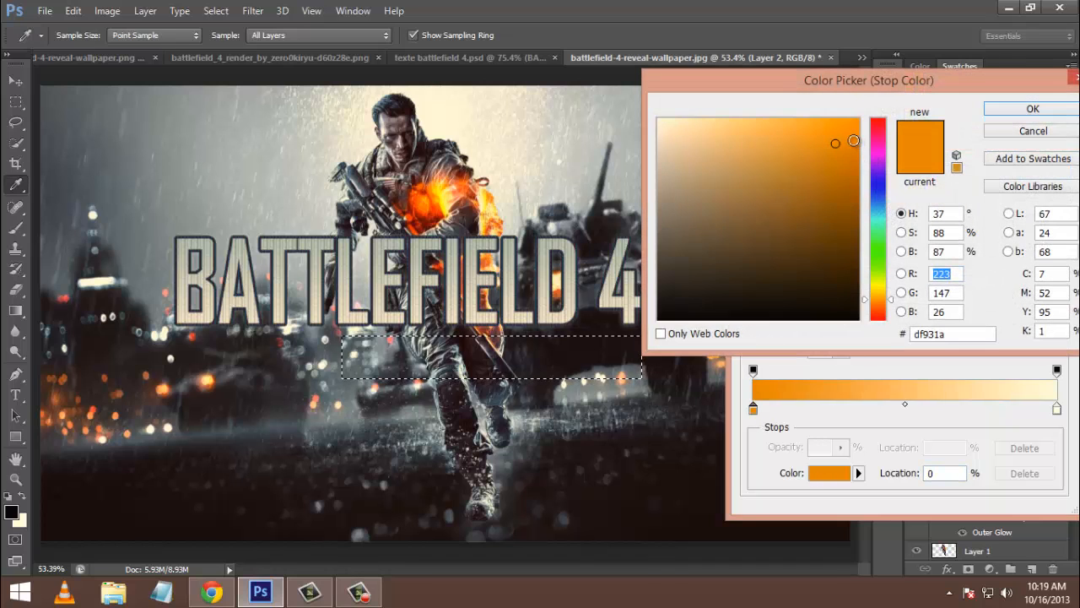
click(844, 143)
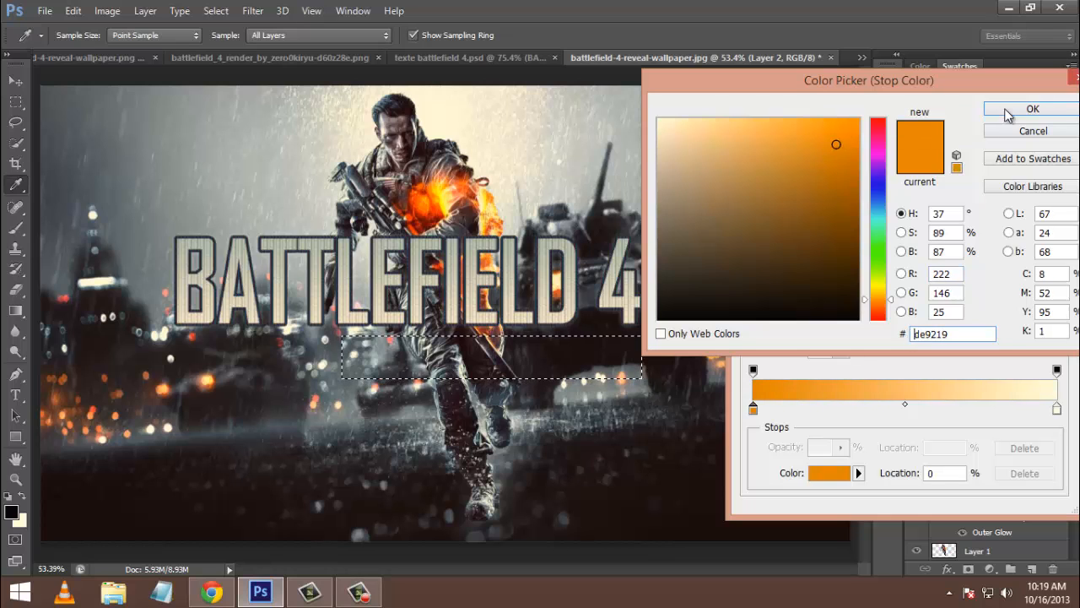
click(1032, 109)
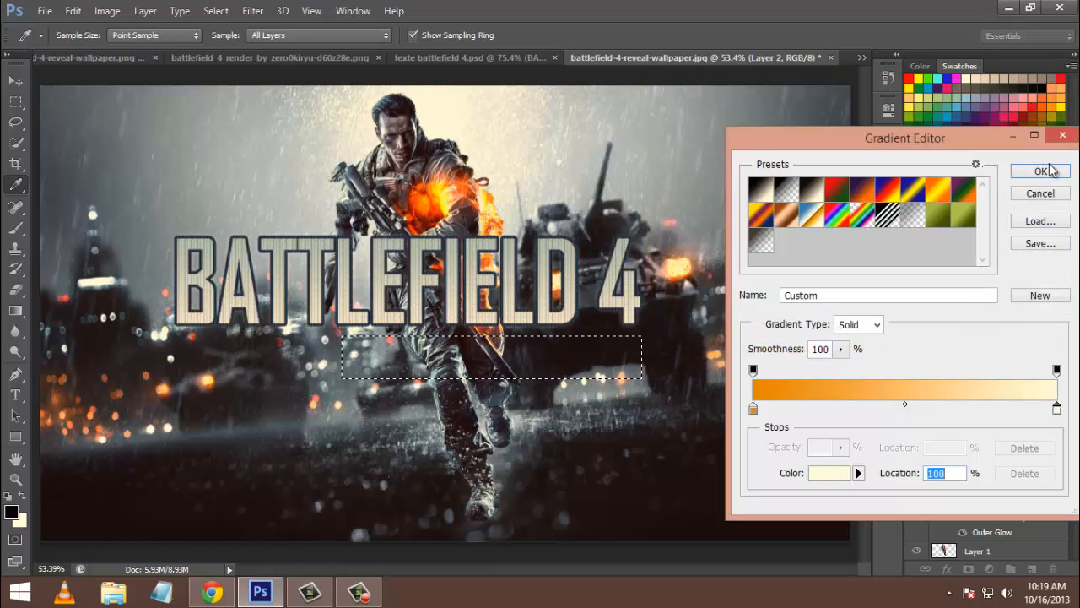
click(1039, 171)
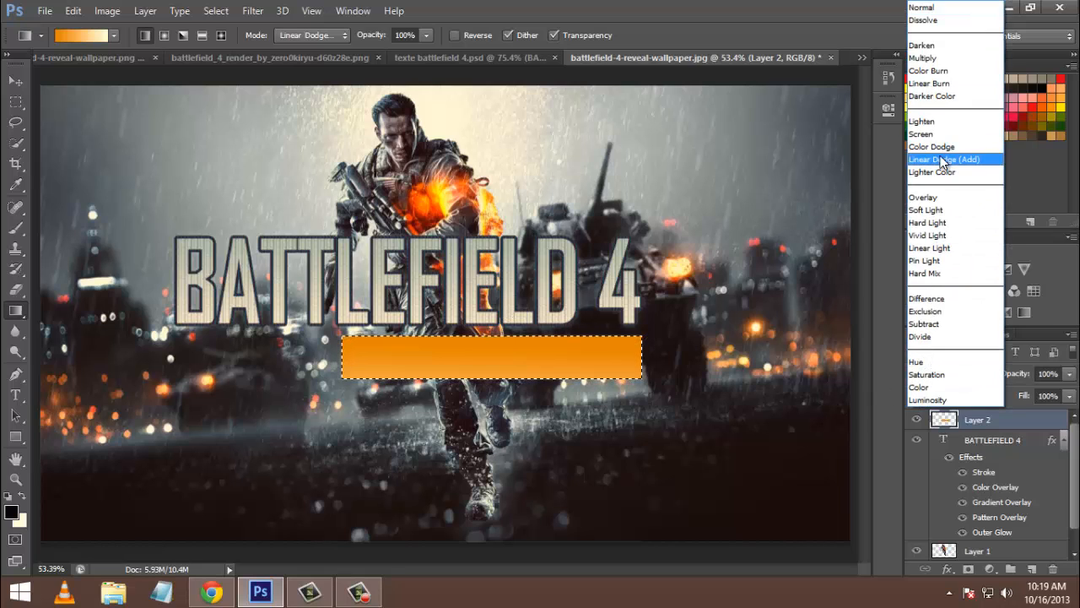
Step: Compare Color Dodge and settle on Linear Dodge (Add) so the orange bar glows
click(943, 159)
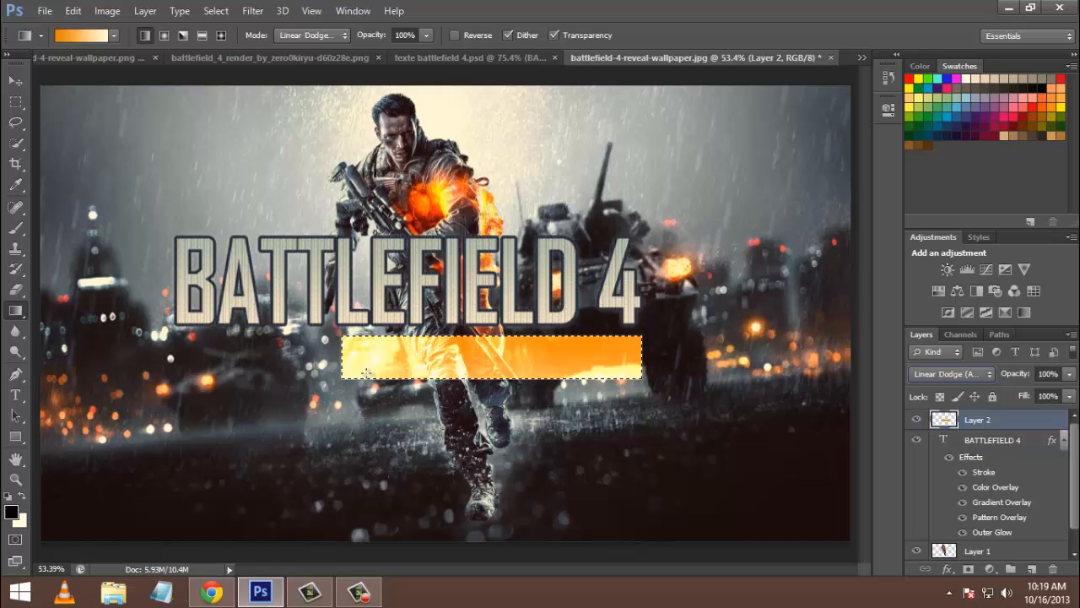
click(310, 36)
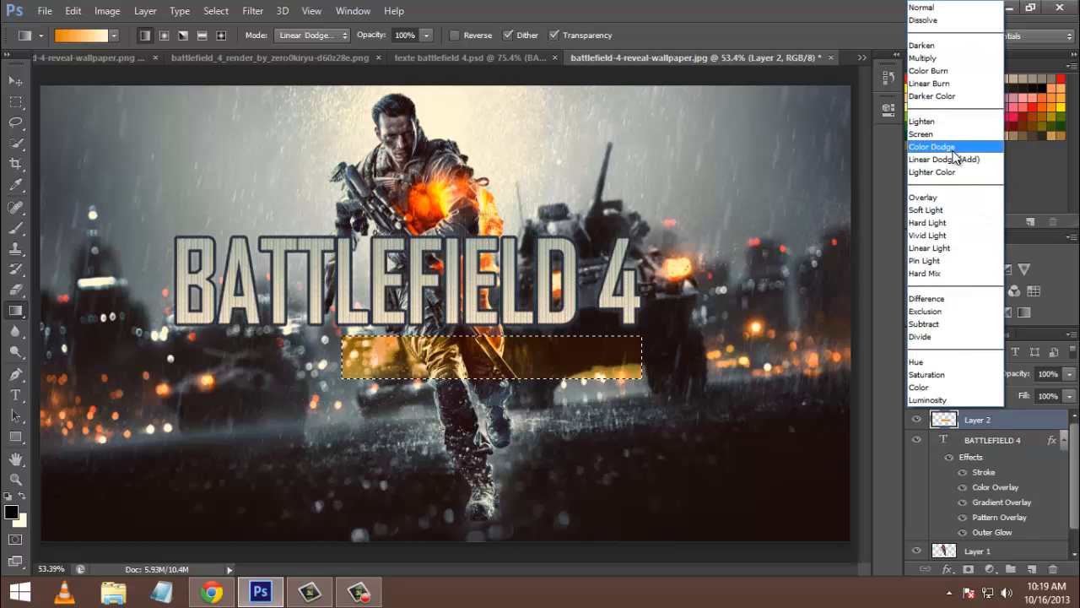
click(931, 146)
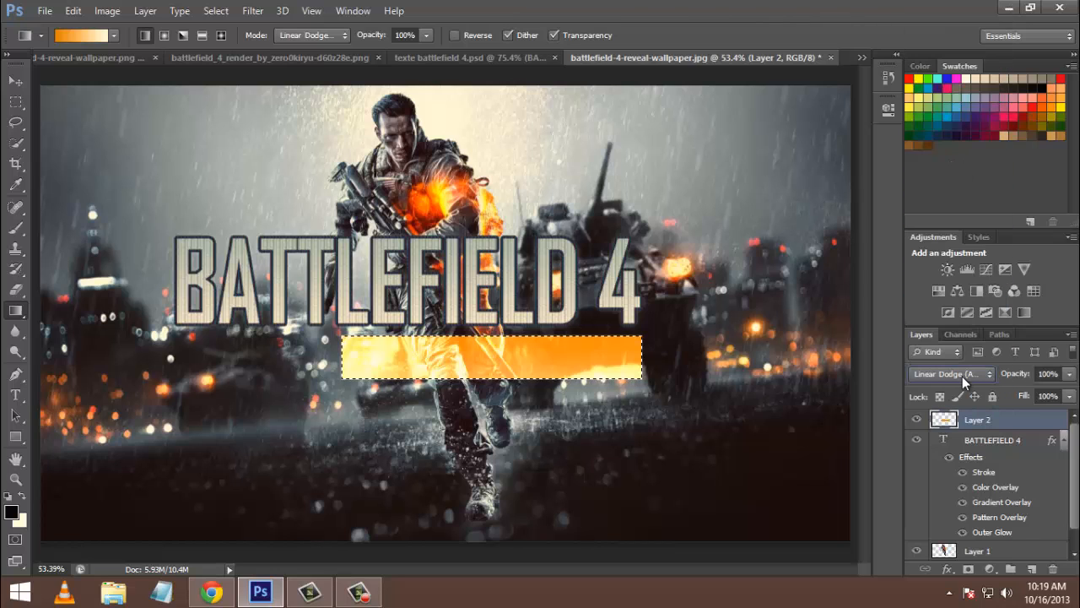
click(950, 373)
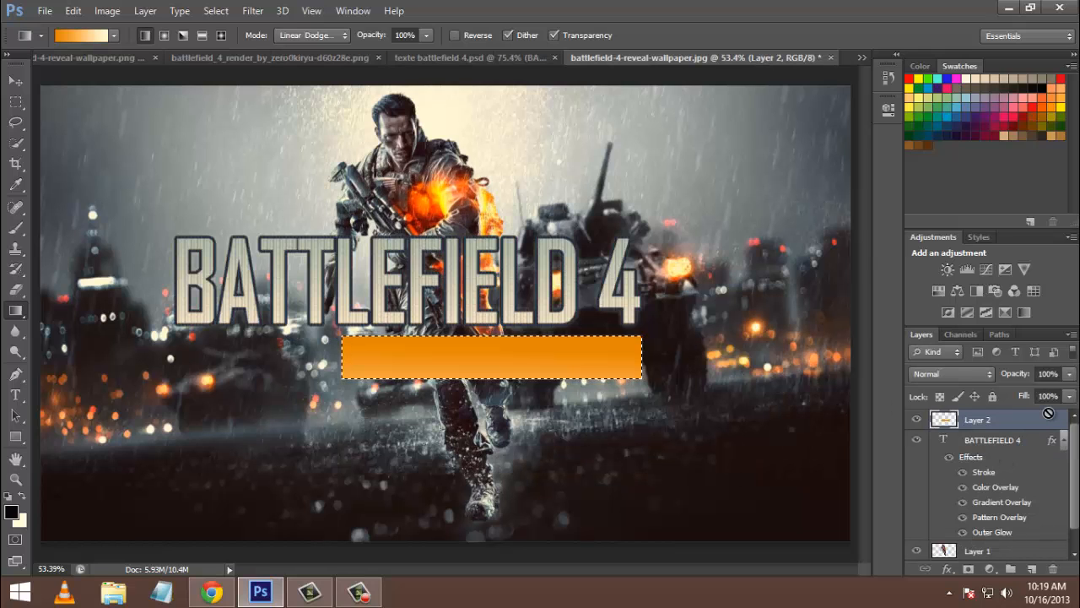
click(311, 35)
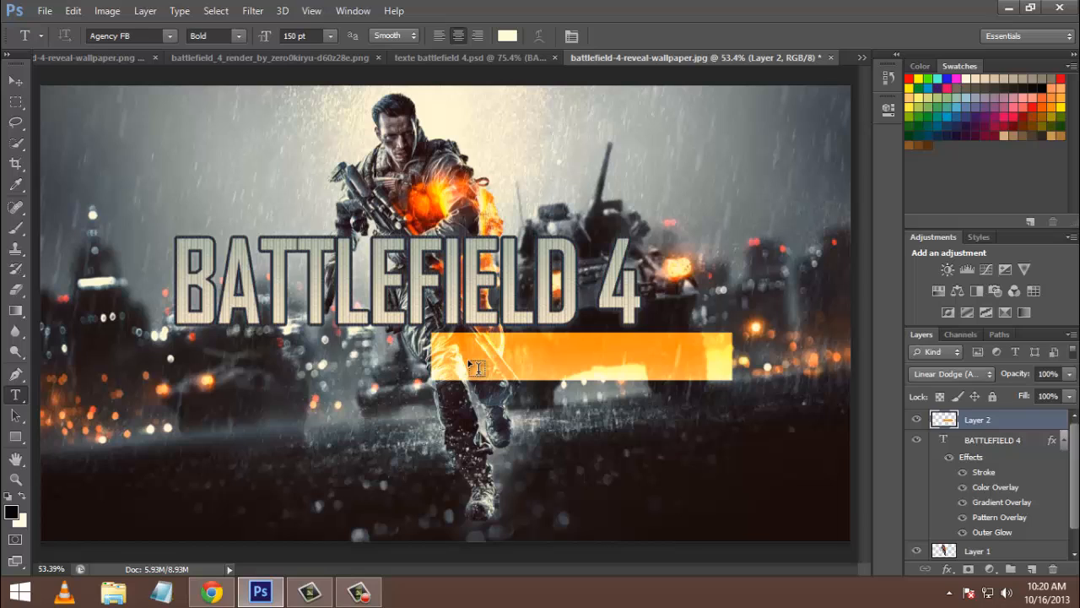
Step: Add a text layer reading KAKTUSINDARK on the orange bar
click(469, 355)
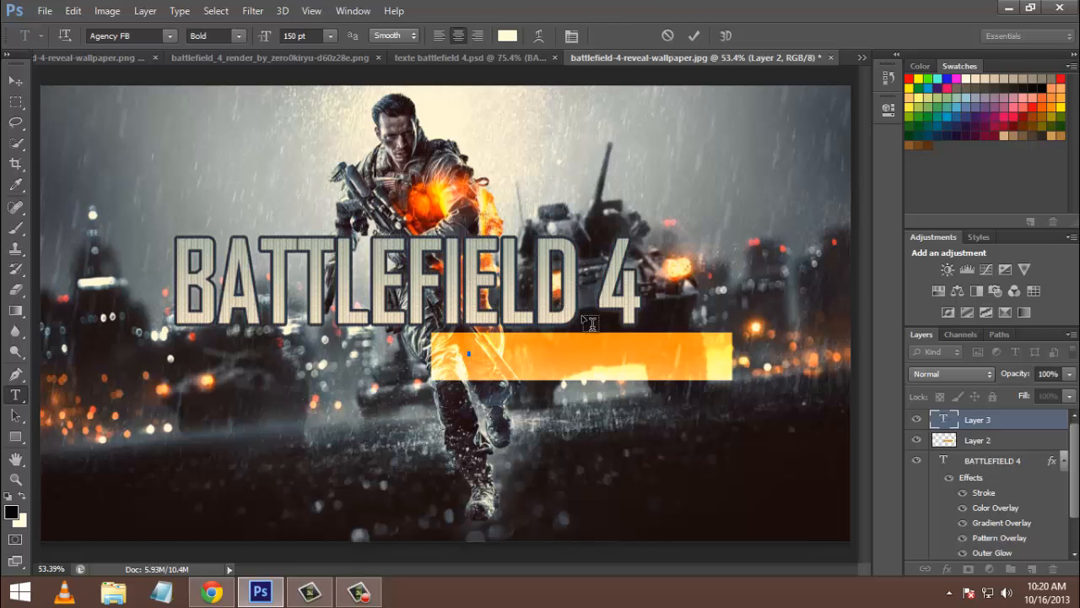
text(KAKI)
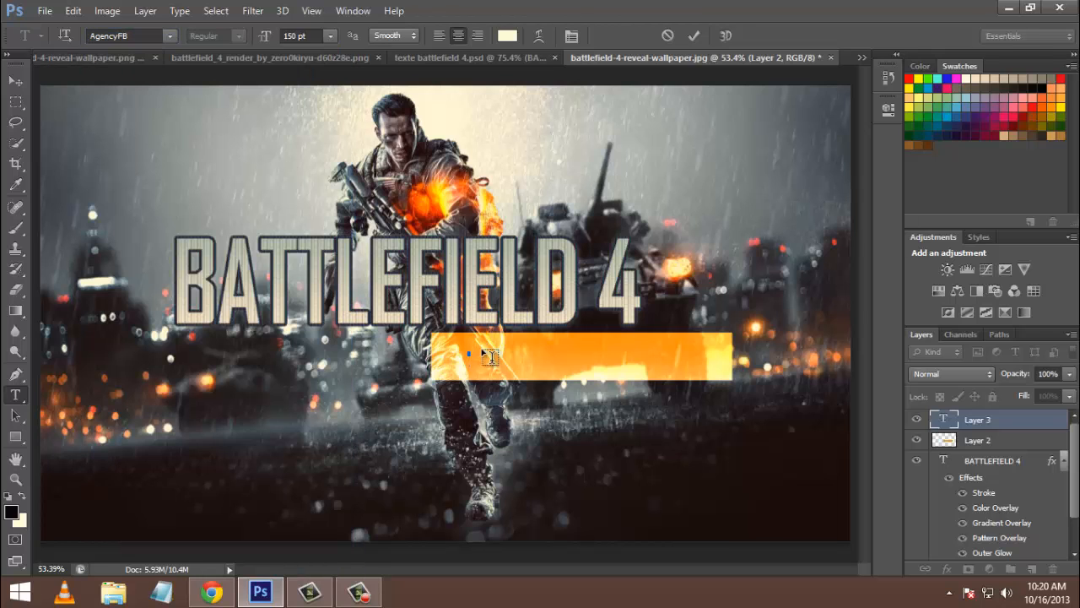
text(KAKTUS)
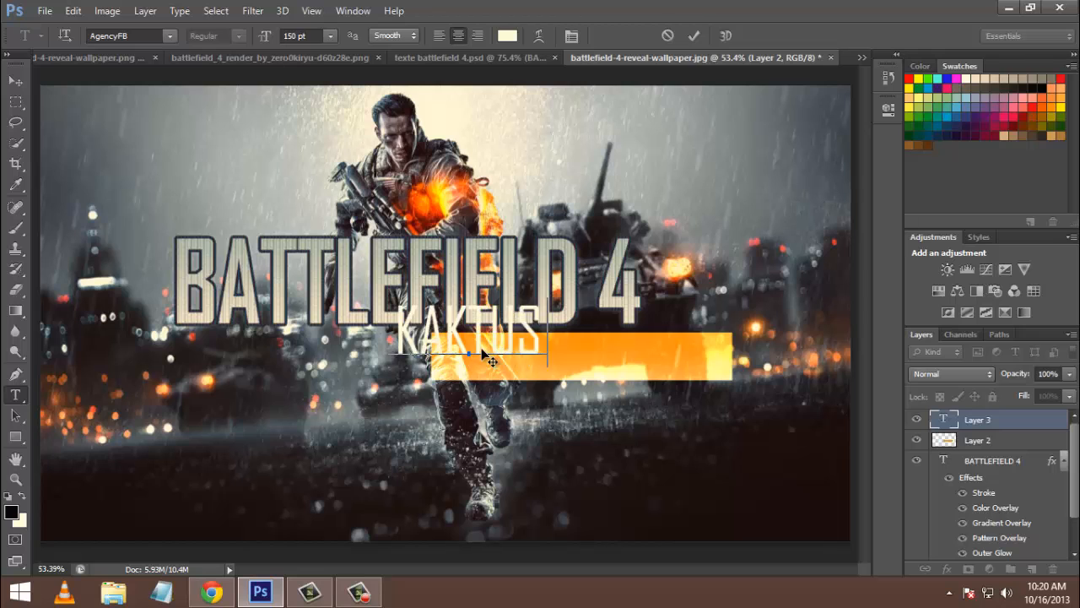
text(INDARK)
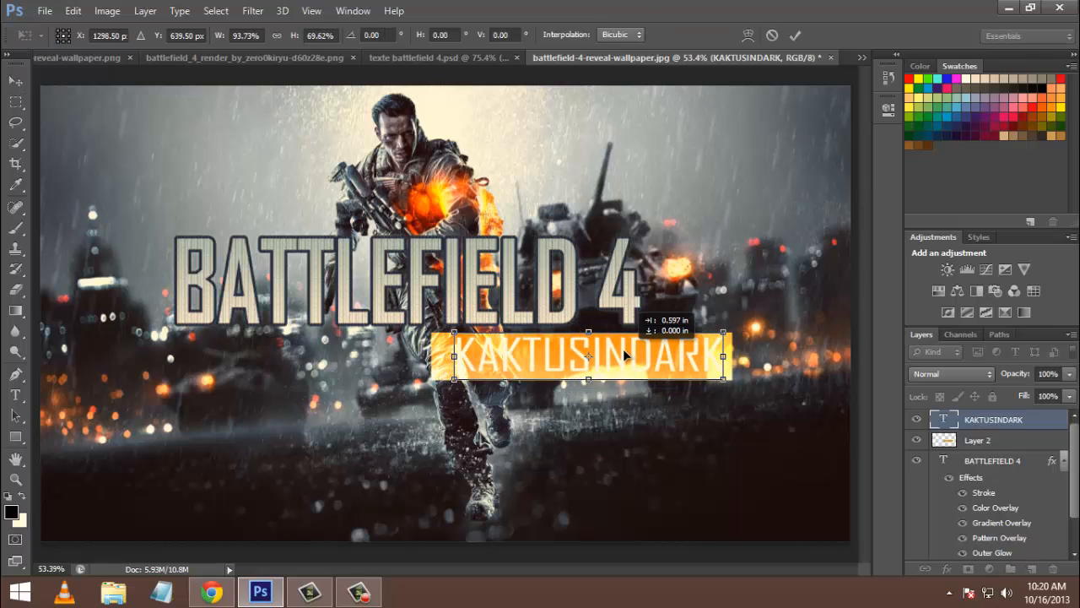
Step: Move KAKTUSINDARK onto the orange bar and shrink it to fit the bar height
drag(625, 356, 582, 357)
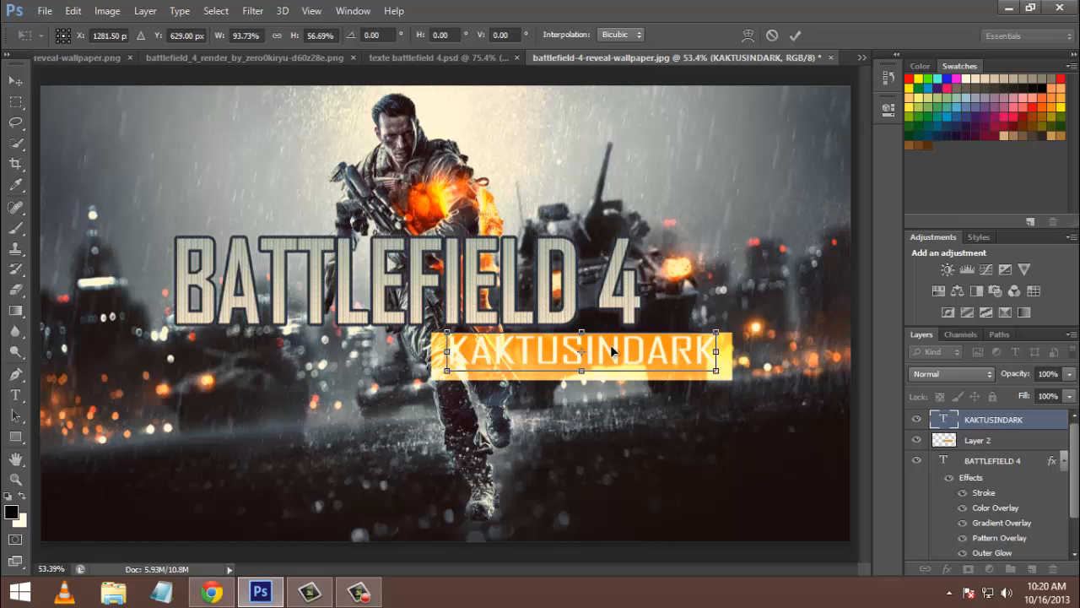
drag(580, 352, 581, 362)
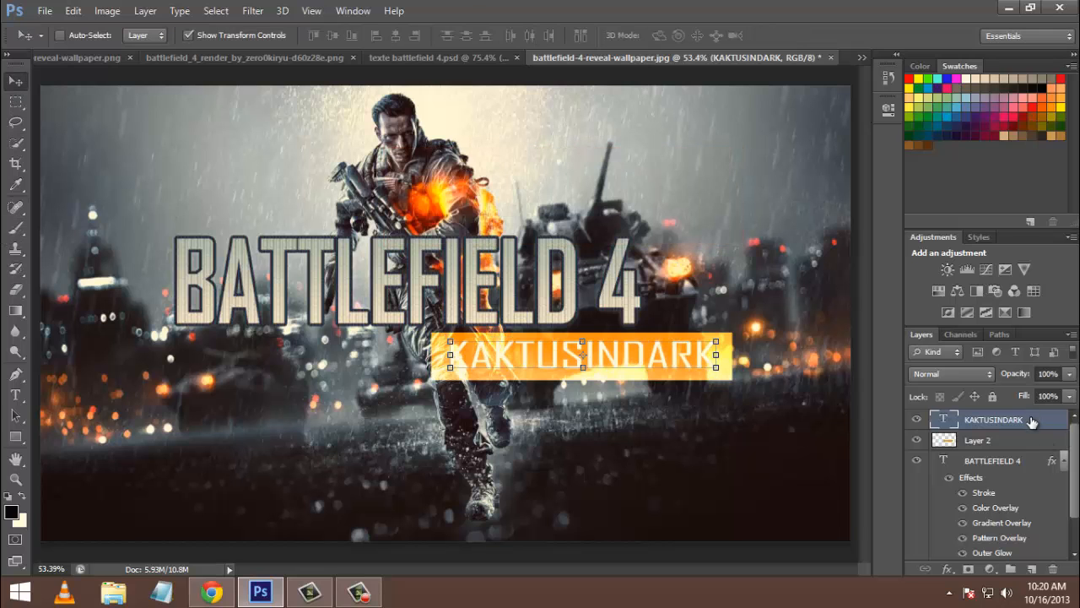
Step: In Layer Style for the name text, enable a Stroke effect and set its colour to orange
right_click(992, 419)
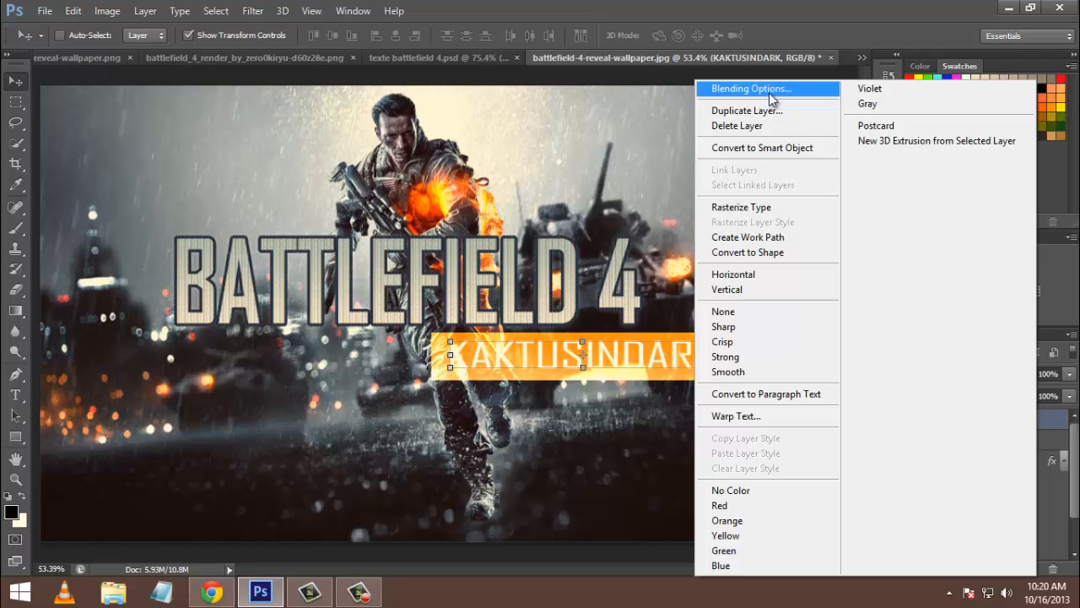
click(750, 87)
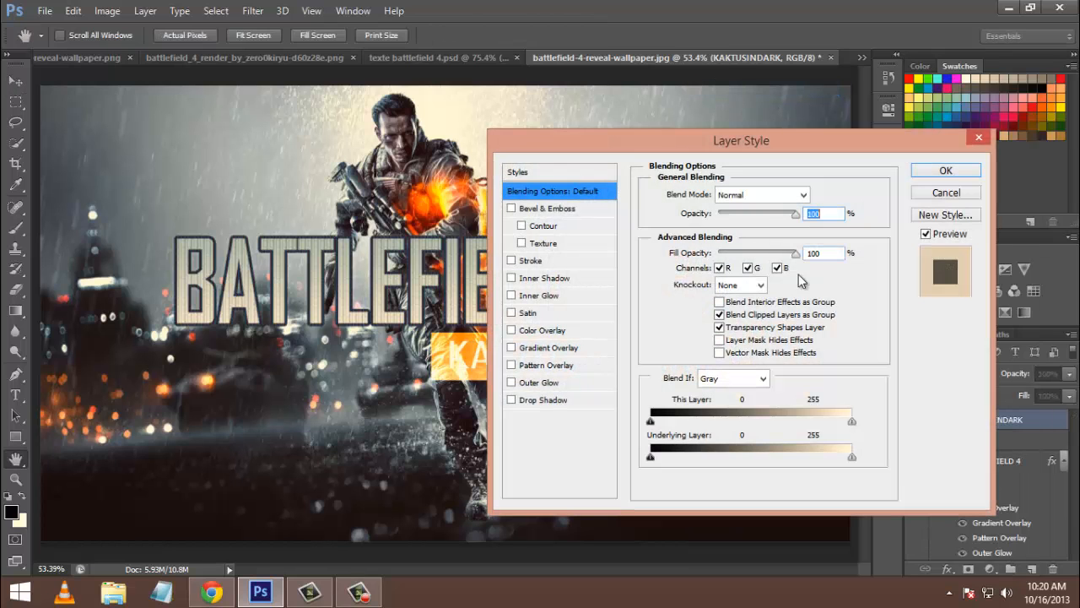
drag(741, 140, 832, 90)
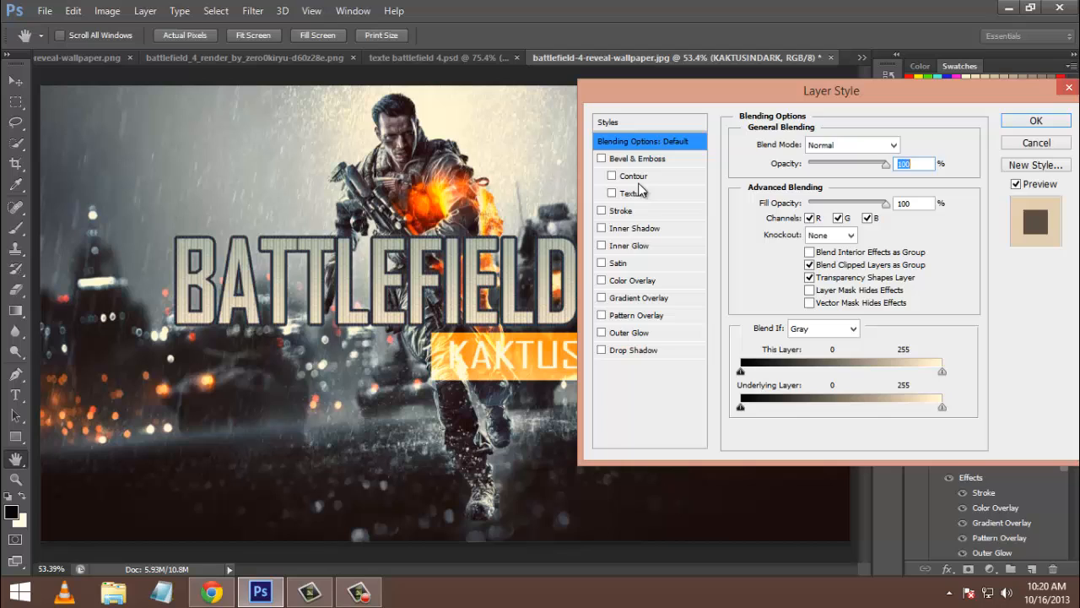
click(602, 210)
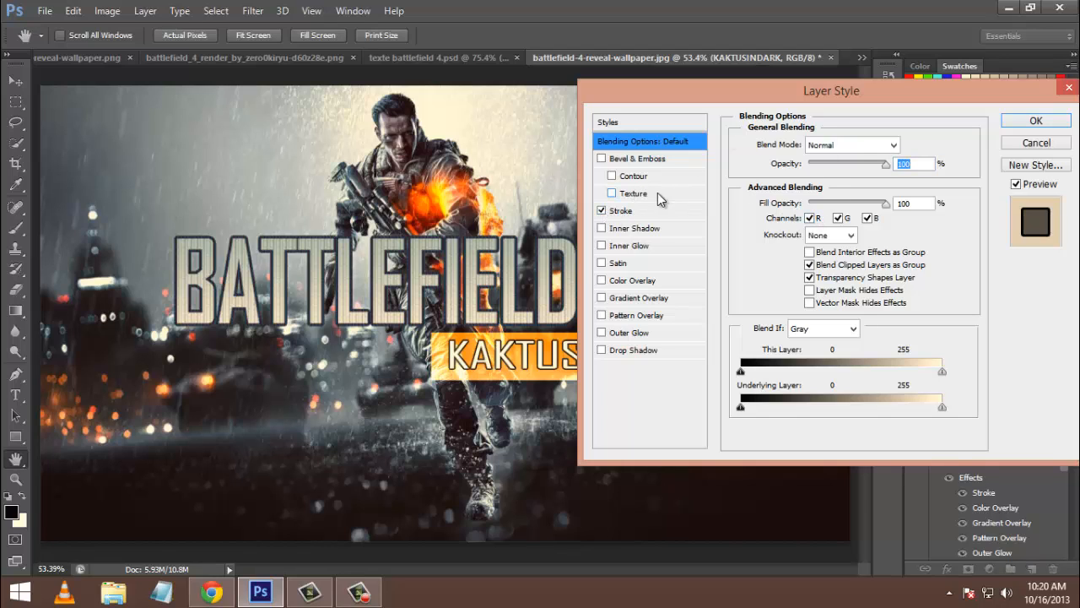
click(621, 210)
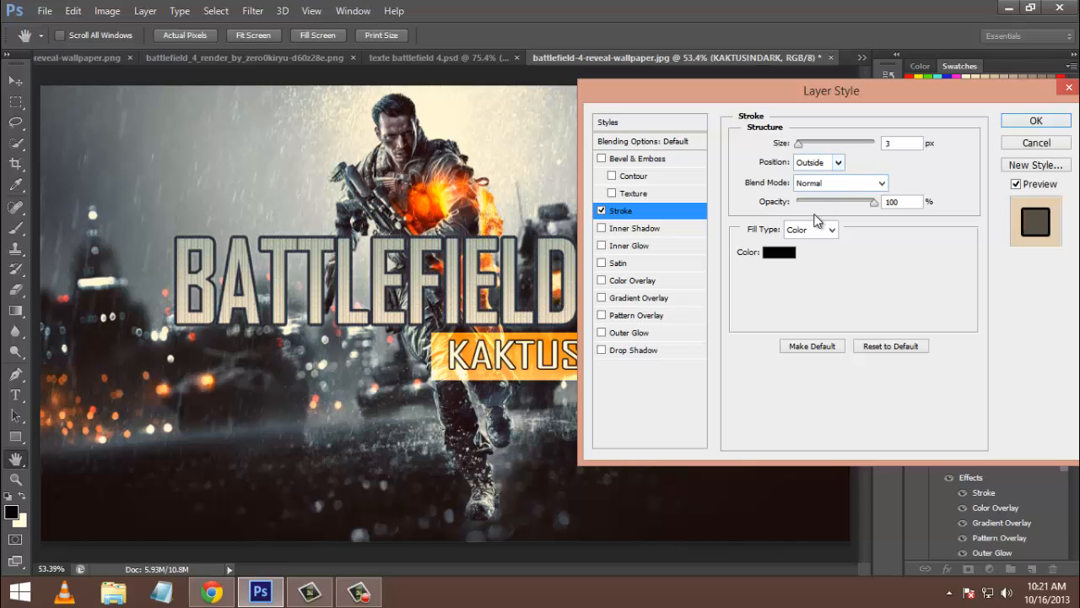
click(779, 252)
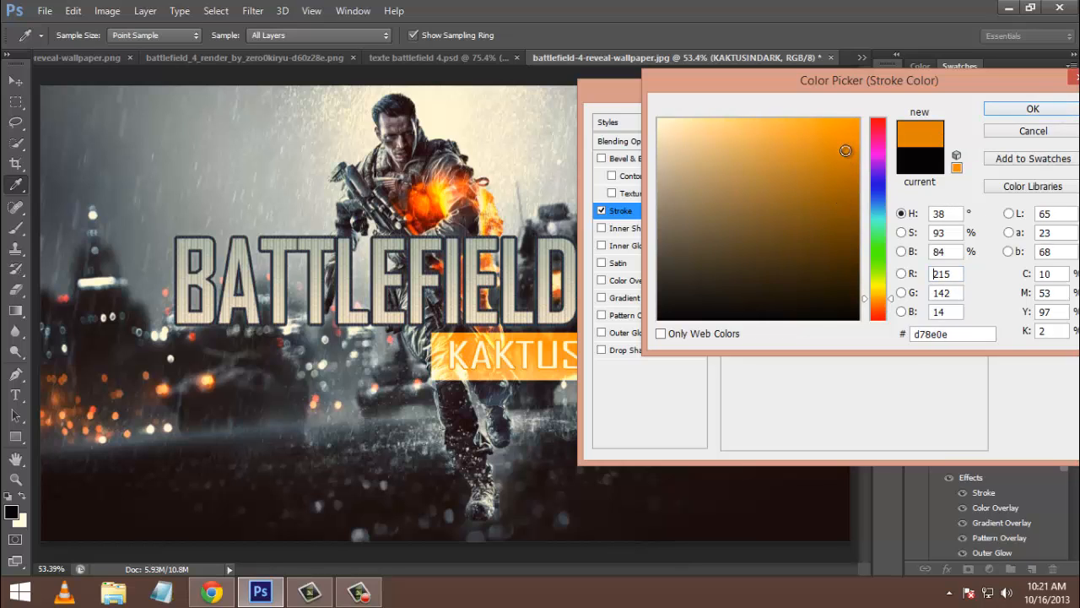
click(1031, 108)
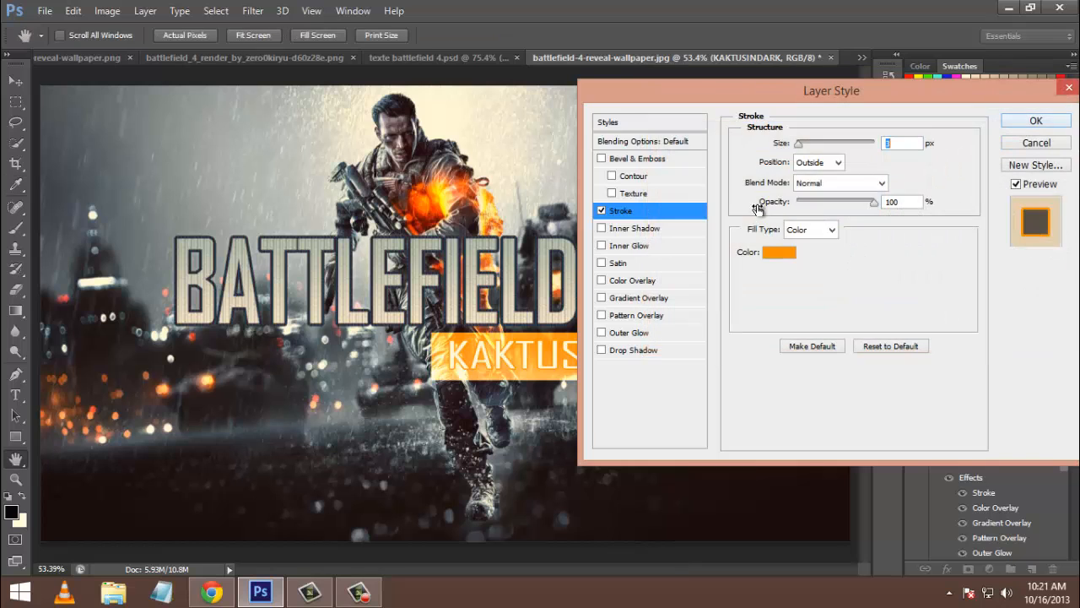
drag(831, 90, 915, 105)
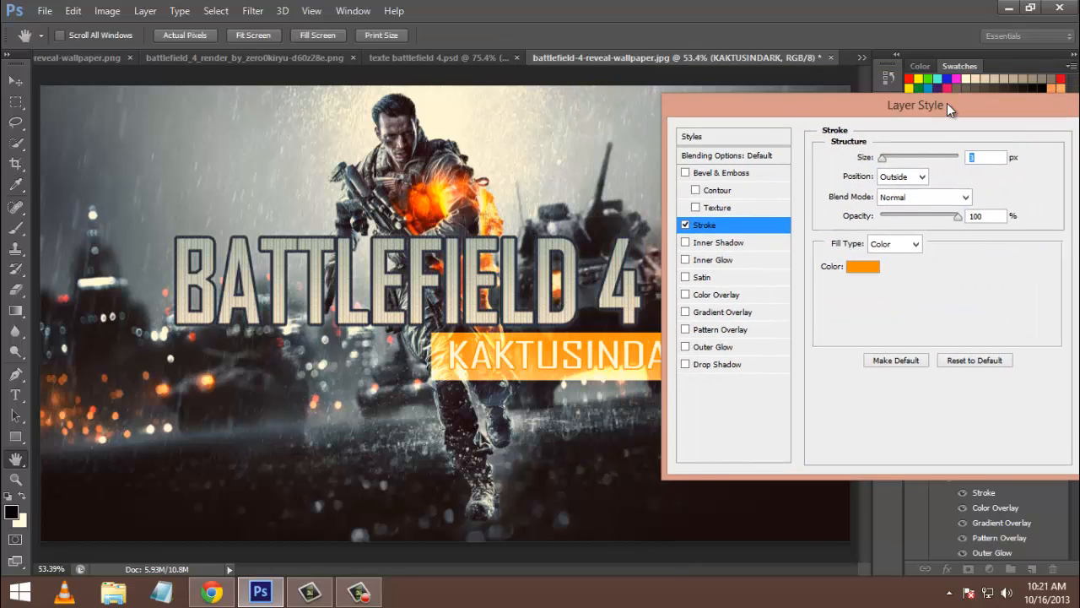
drag(915, 105, 997, 115)
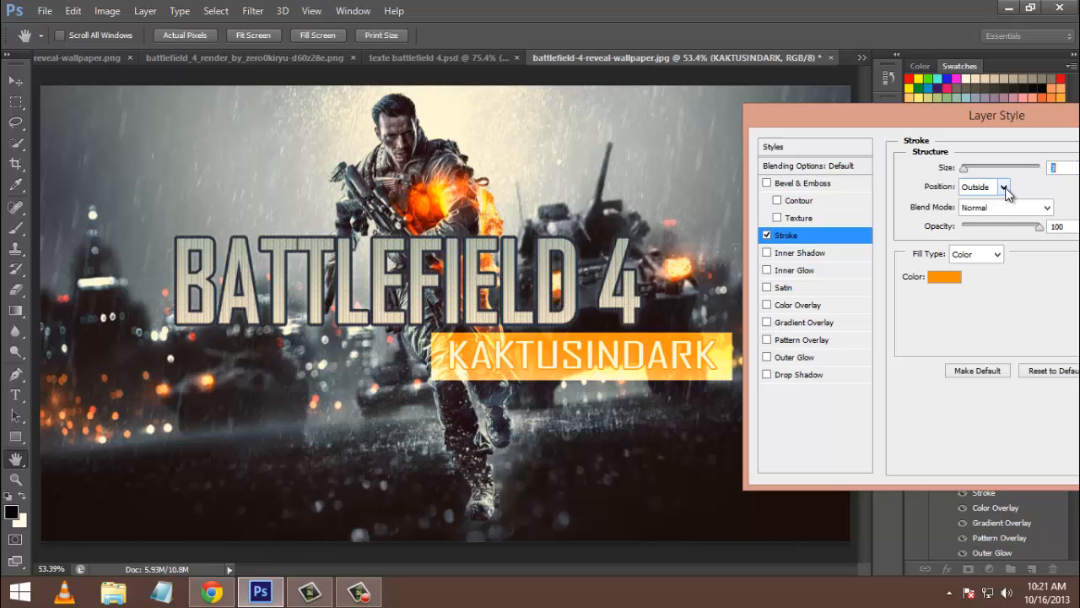
Step: Set the stroke to Center position, 3 px size and Normal blending, then apply it
click(1004, 186)
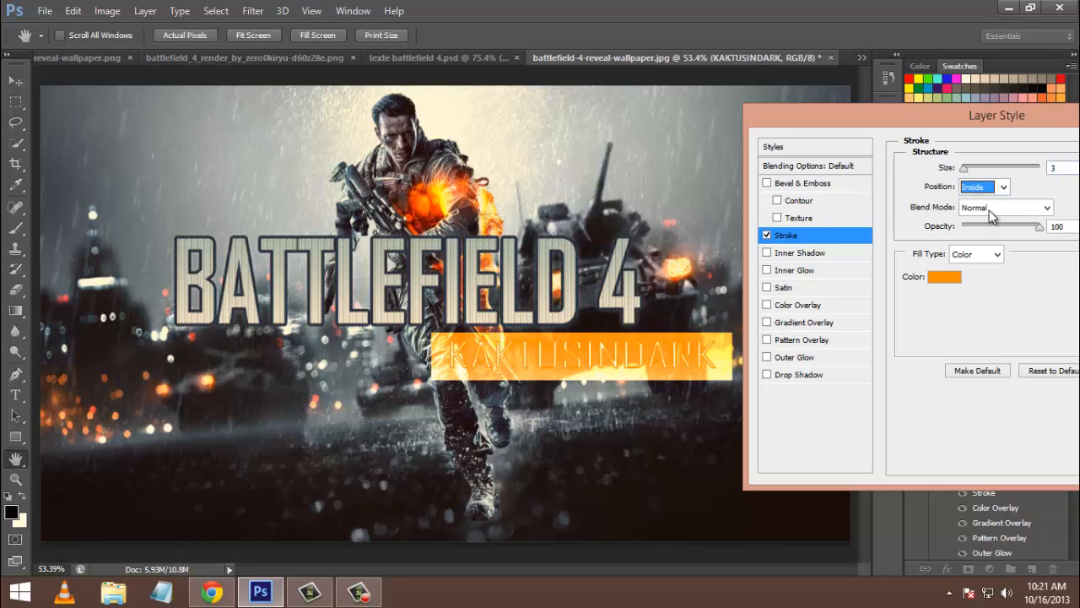
click(983, 187)
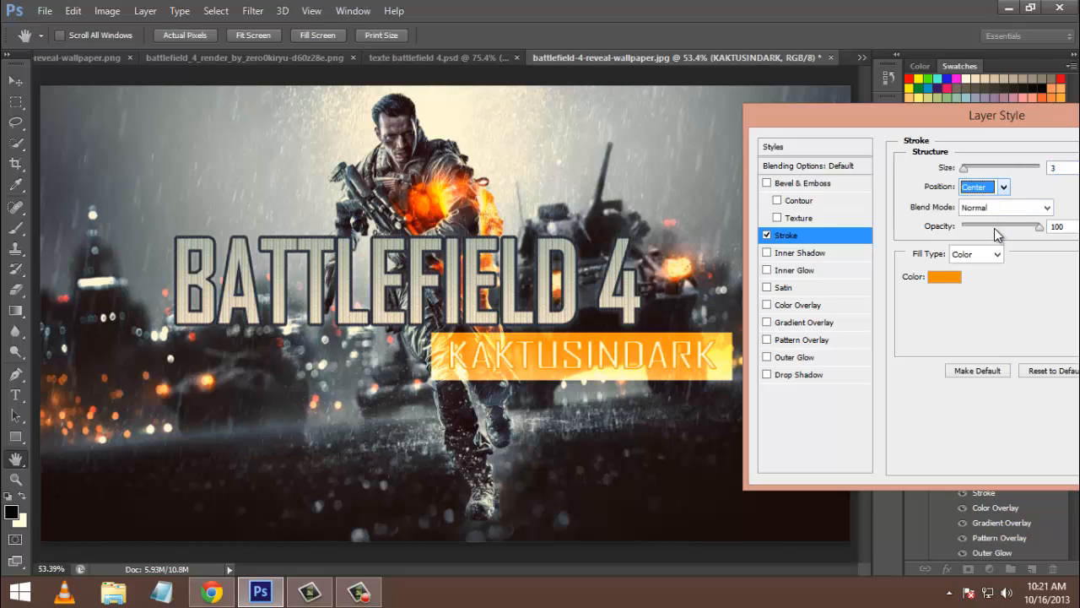
mouse_move(1004, 116)
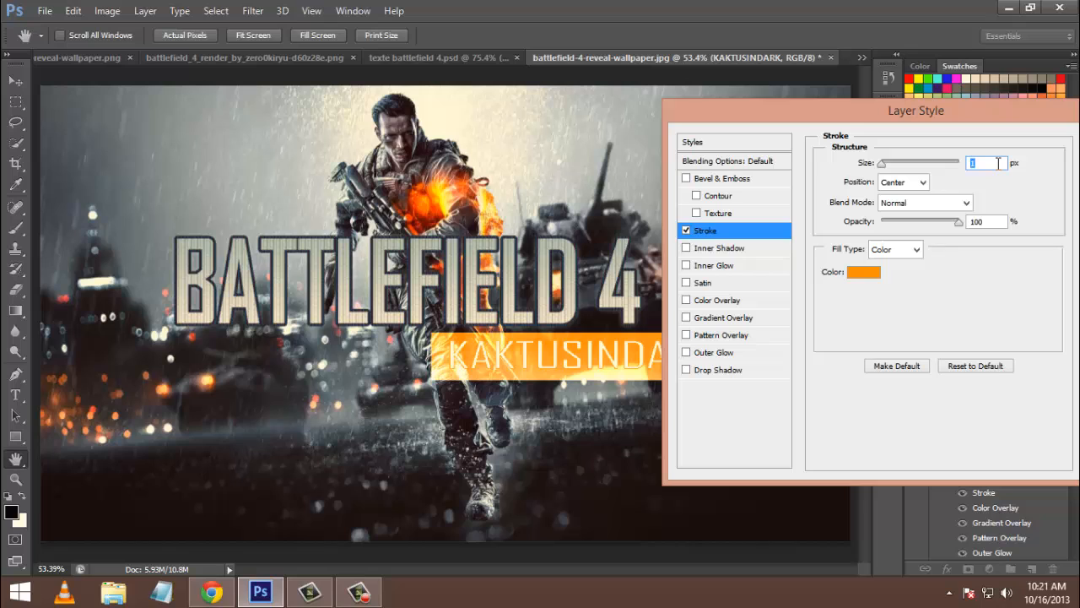
text(3)
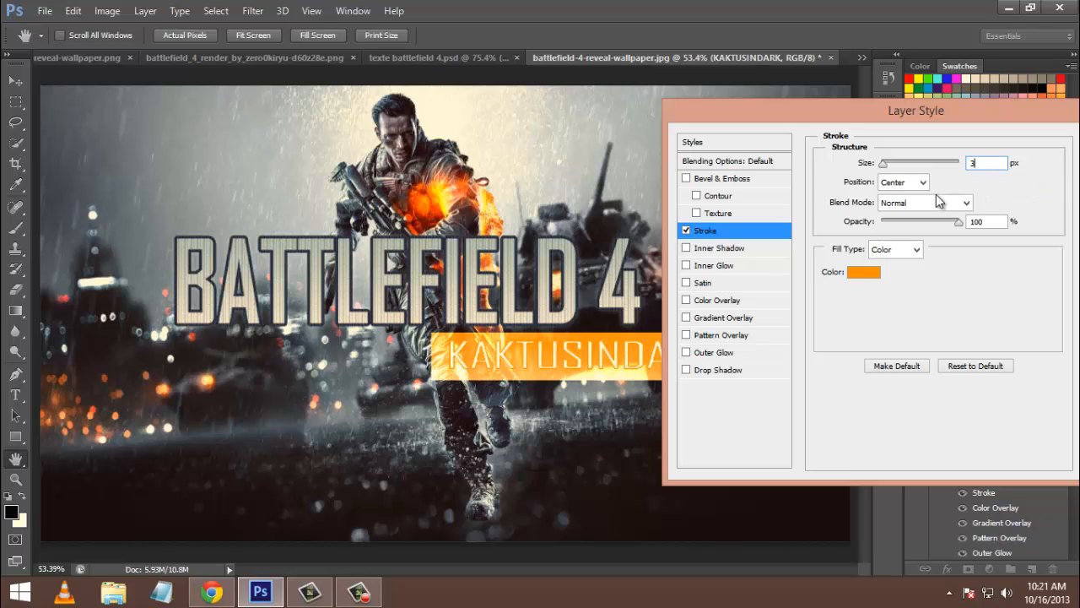
click(924, 202)
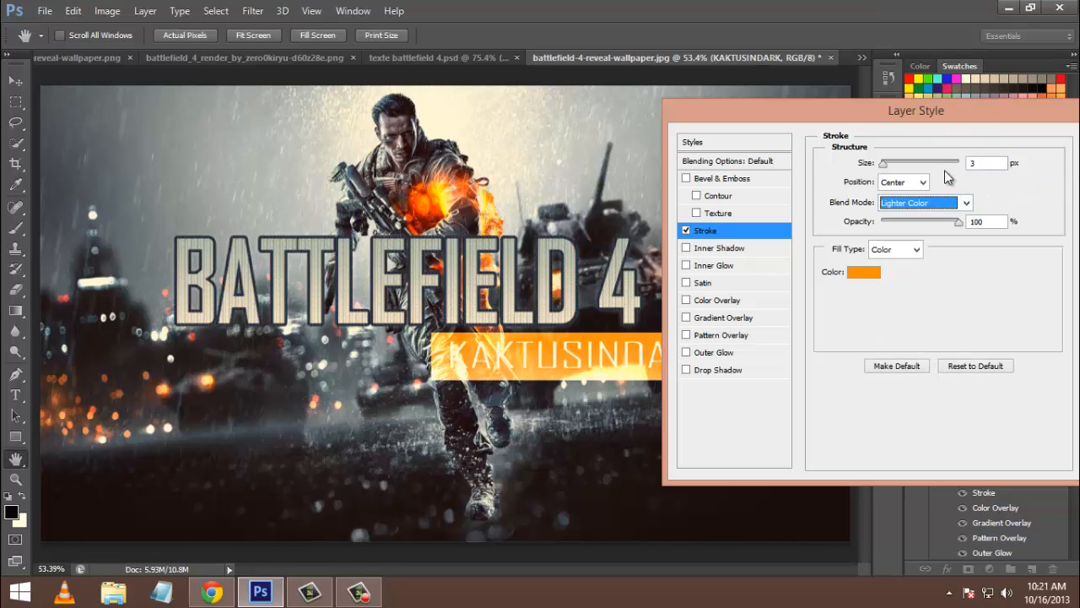
click(924, 202)
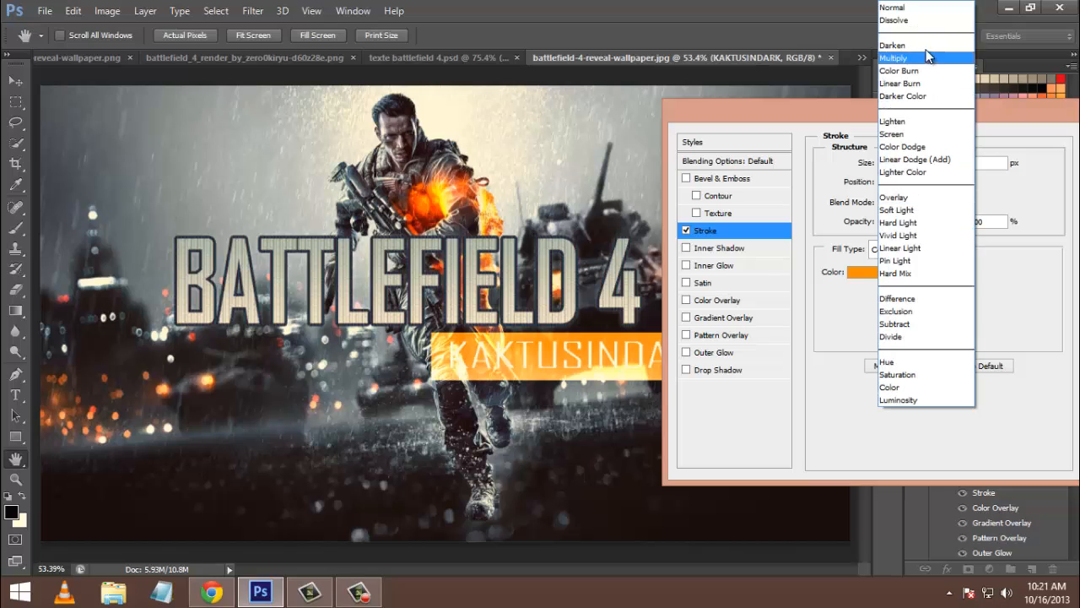
mouse_move(916, 19)
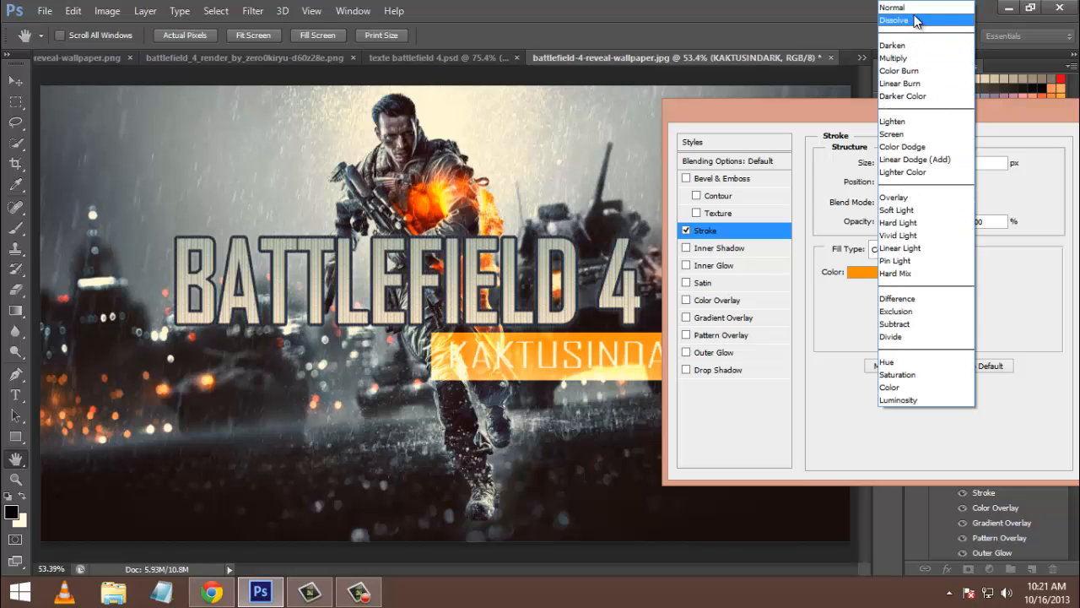
click(892, 7)
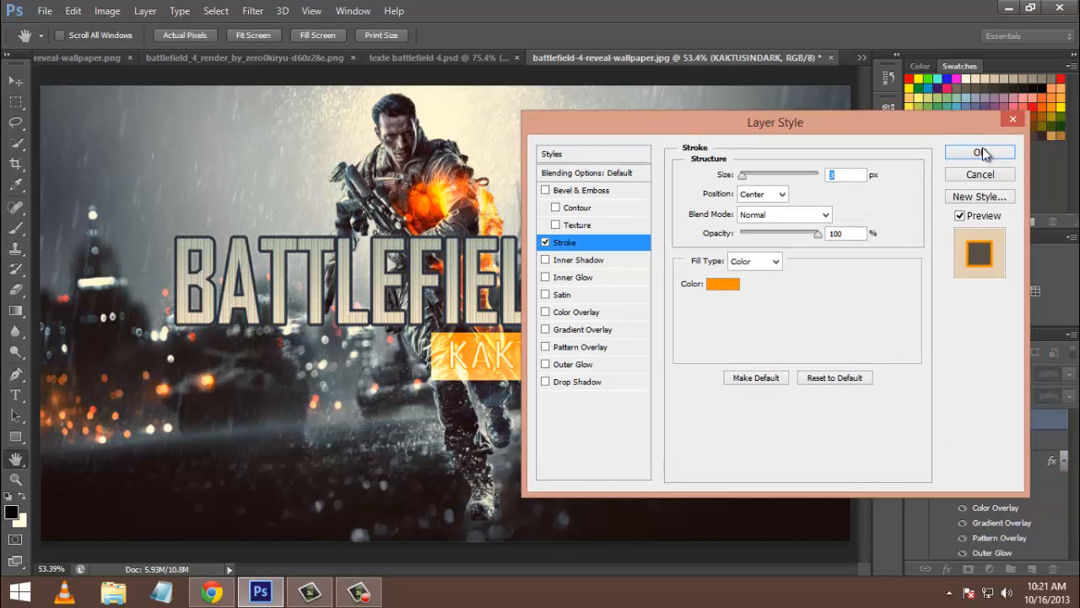
click(980, 152)
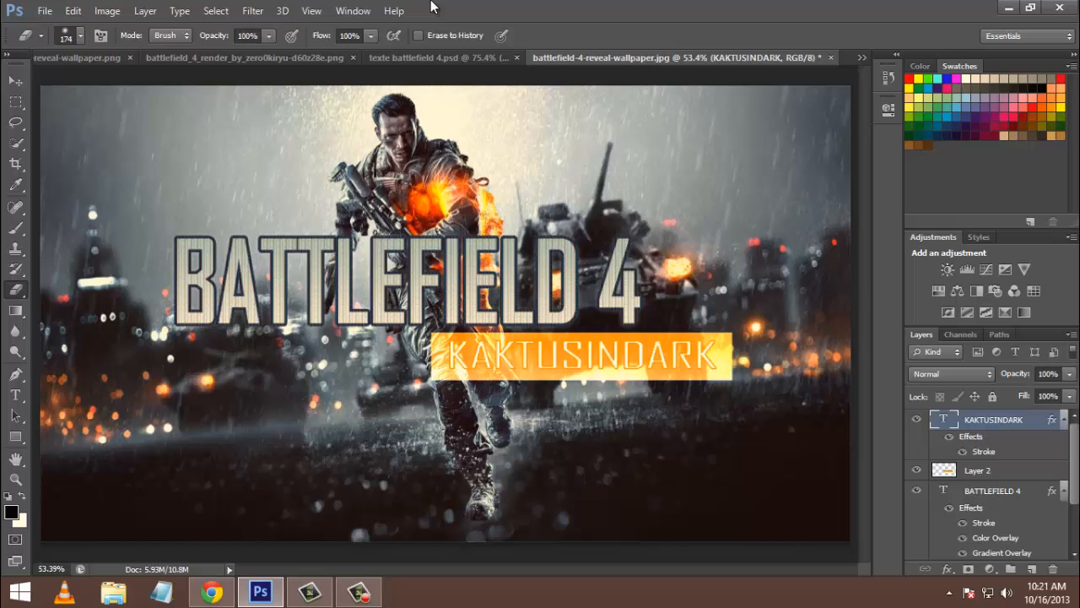
mouse_move(1004, 453)
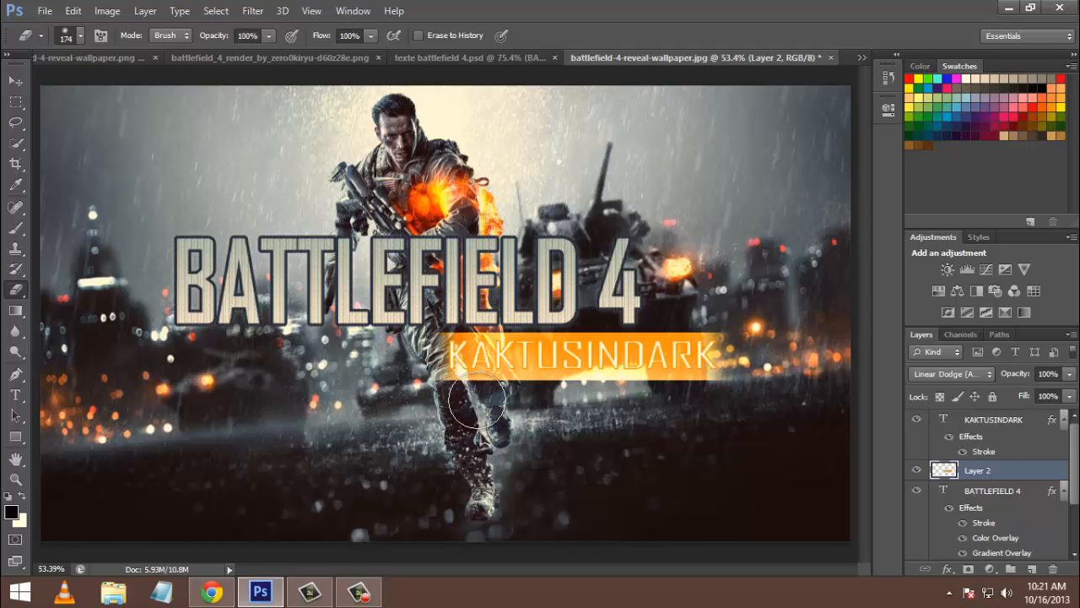
Step: Erase the lower portion of the orange bar near the soldier and below the name with a soft eraser
drag(481, 401, 553, 403)
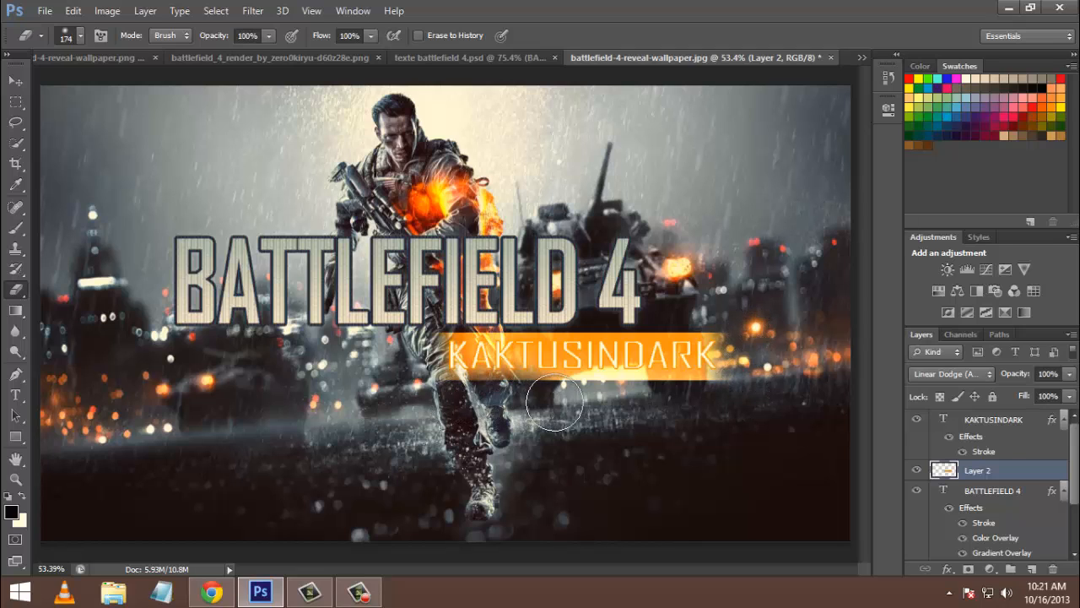
drag(555, 402, 737, 403)
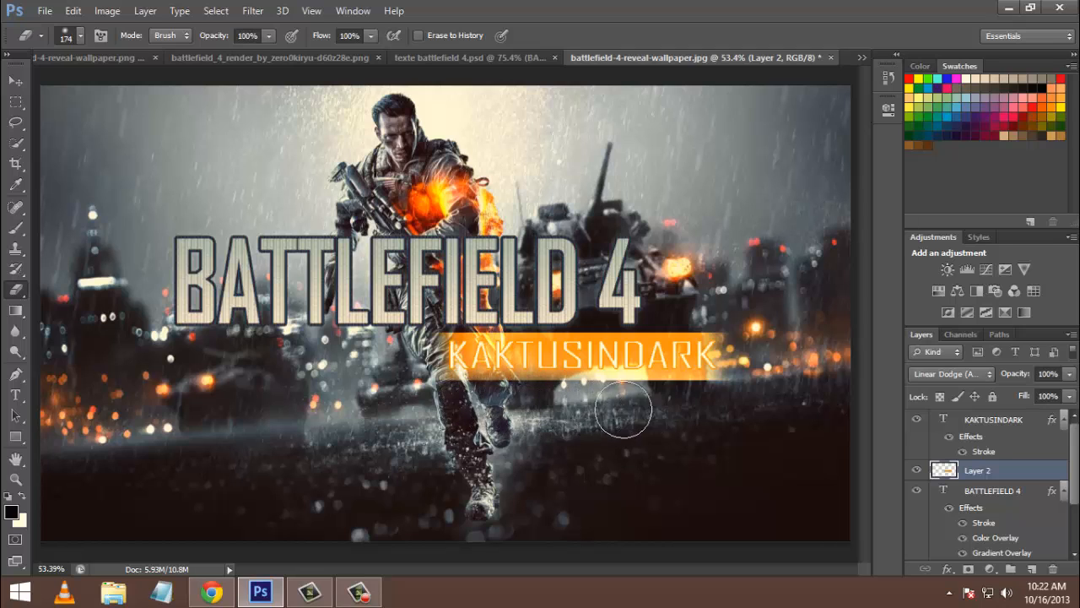
drag(624, 410, 755, 321)
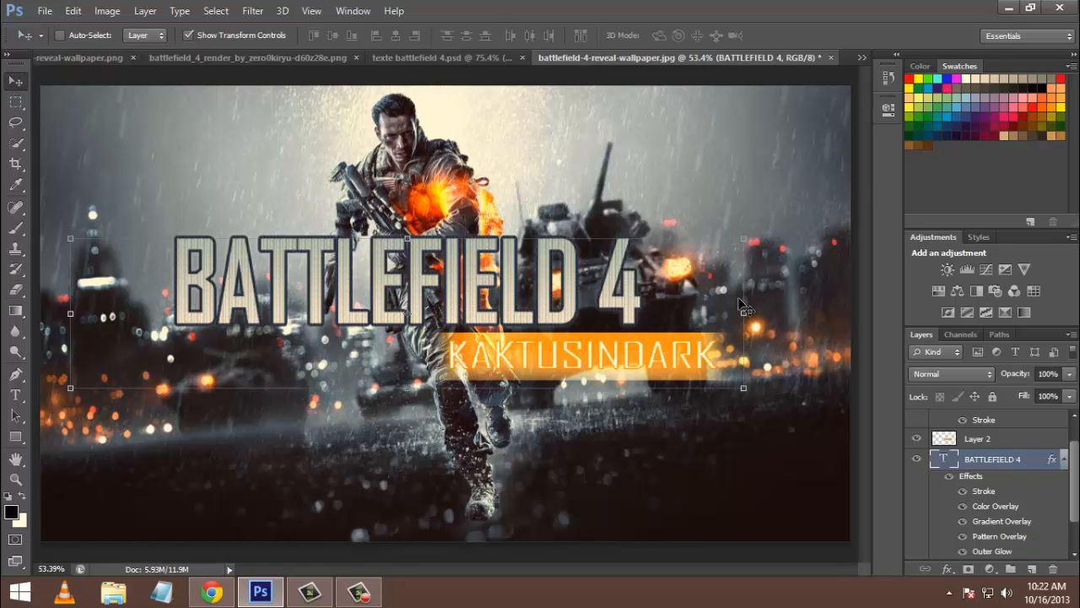
Step: Free-transform the BATTLEFIELD 4 title wider by its right handle and apply the resize
drag(743, 308, 823, 308)
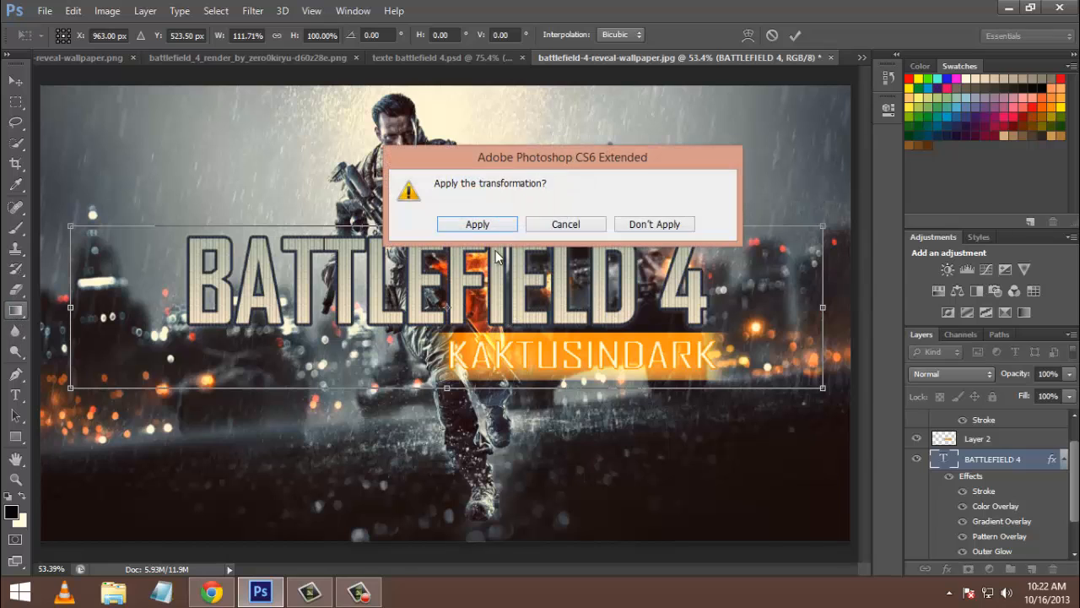
click(477, 224)
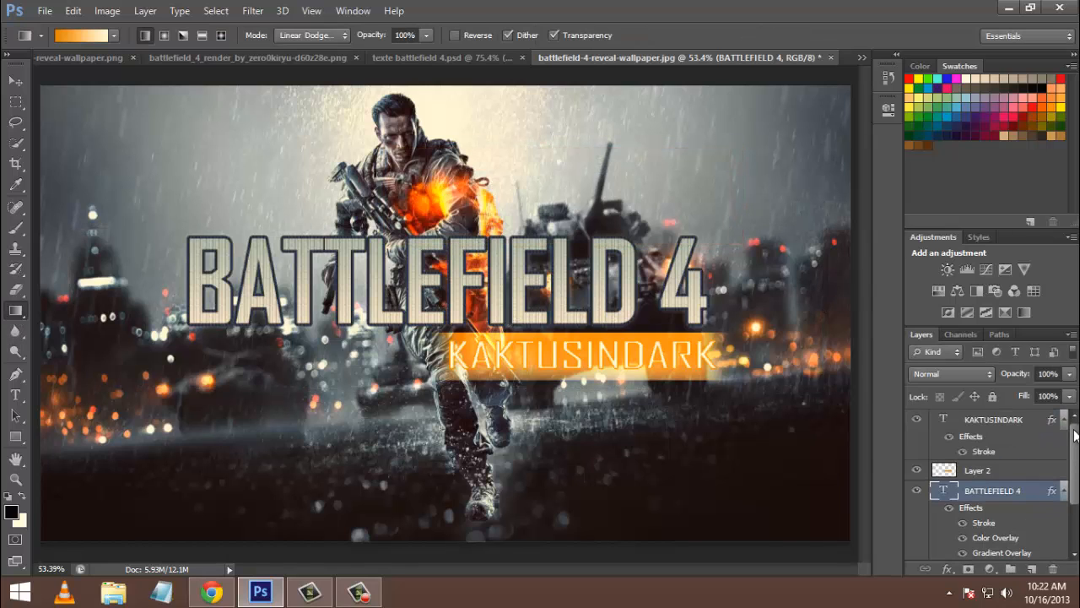
click(993, 419)
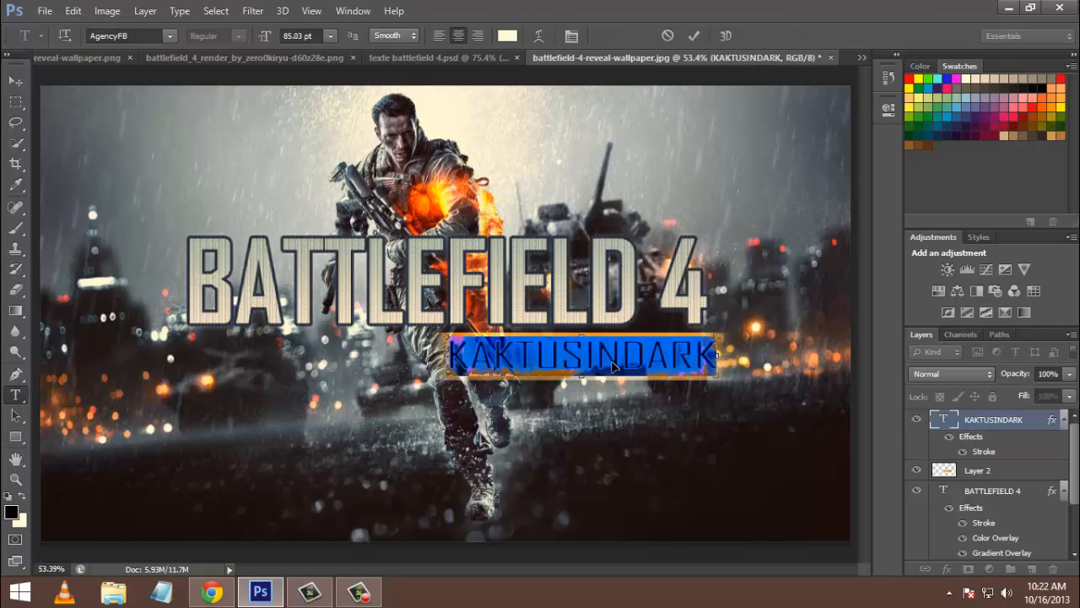
Step: Retype the name bar text, first as AKHI then as GAME TECH, and commit
text(AKHIL NAI)
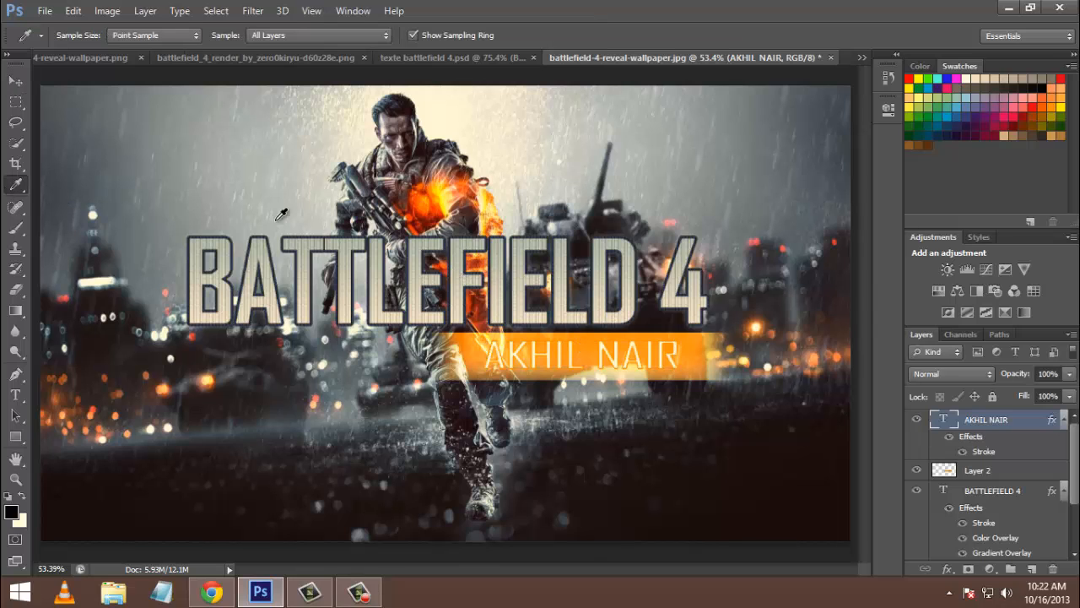
mouse_move(621, 283)
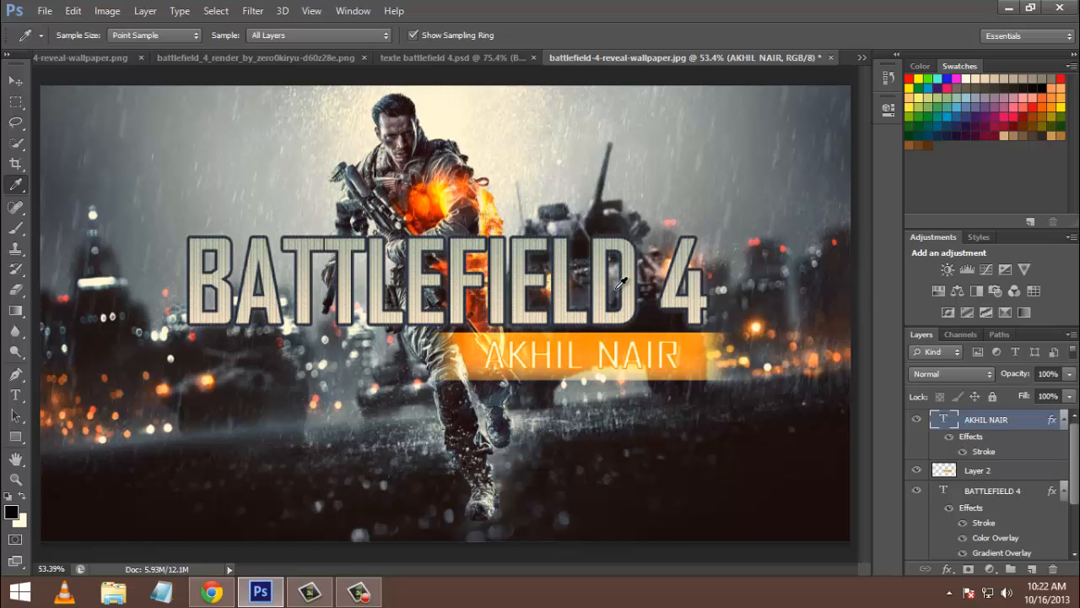
mouse_move(308, 536)
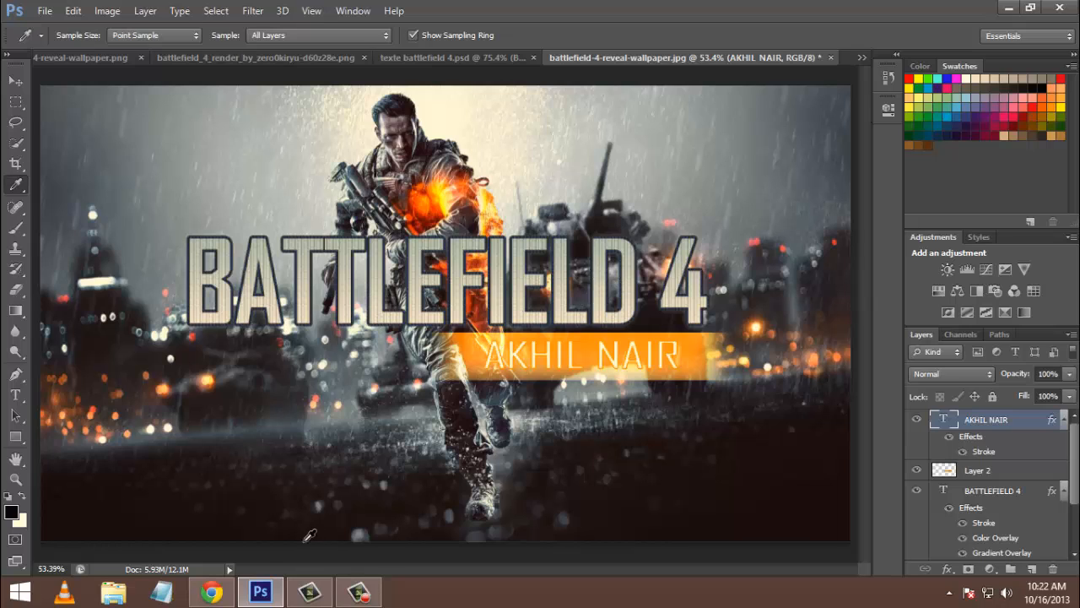
mouse_move(699, 310)
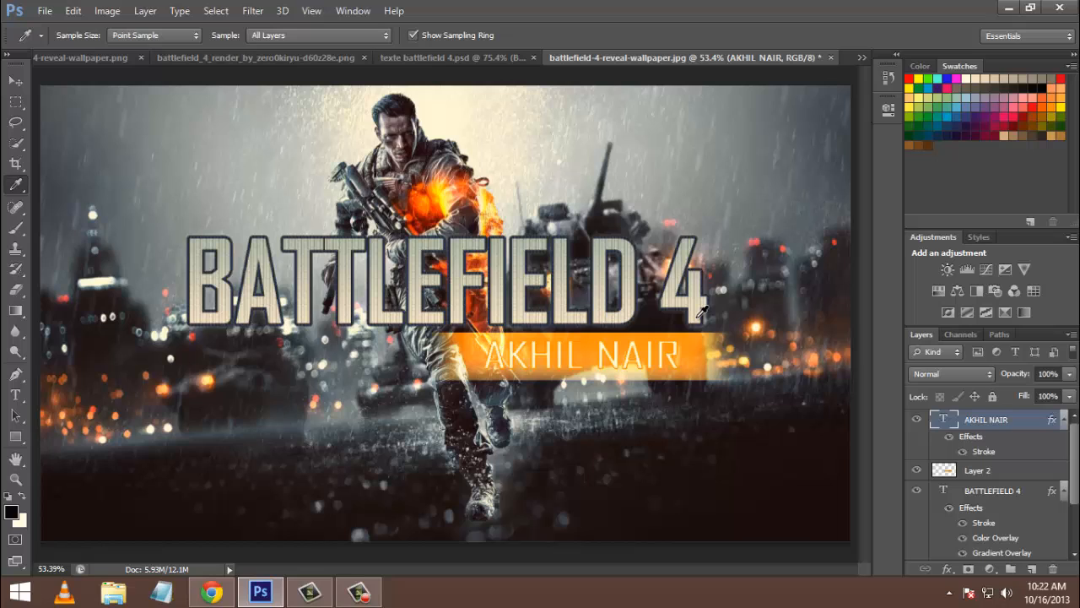
mouse_move(139, 419)
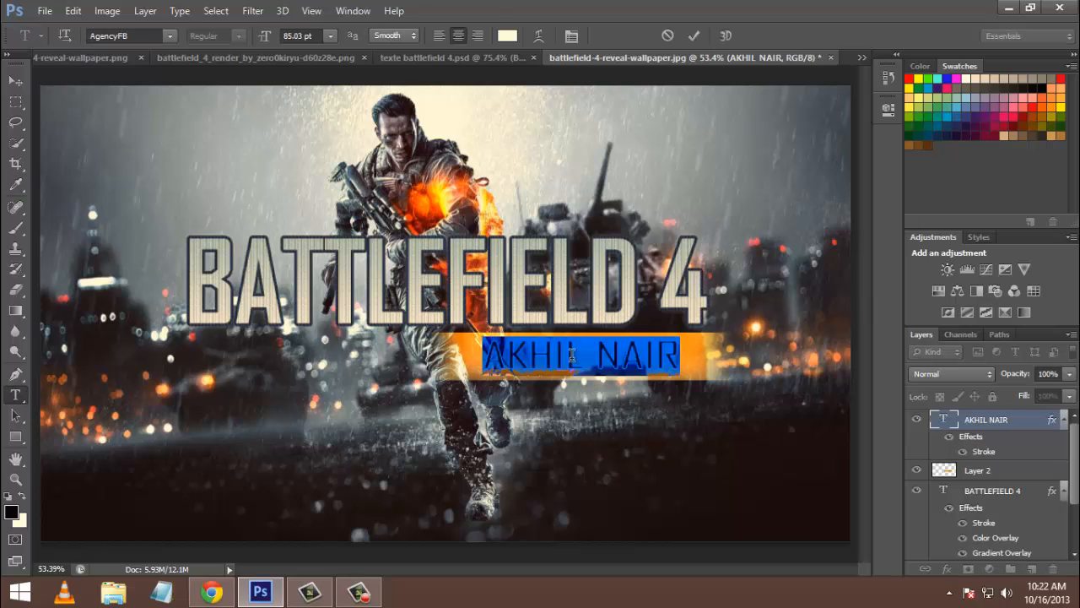
text(GAME TECH)
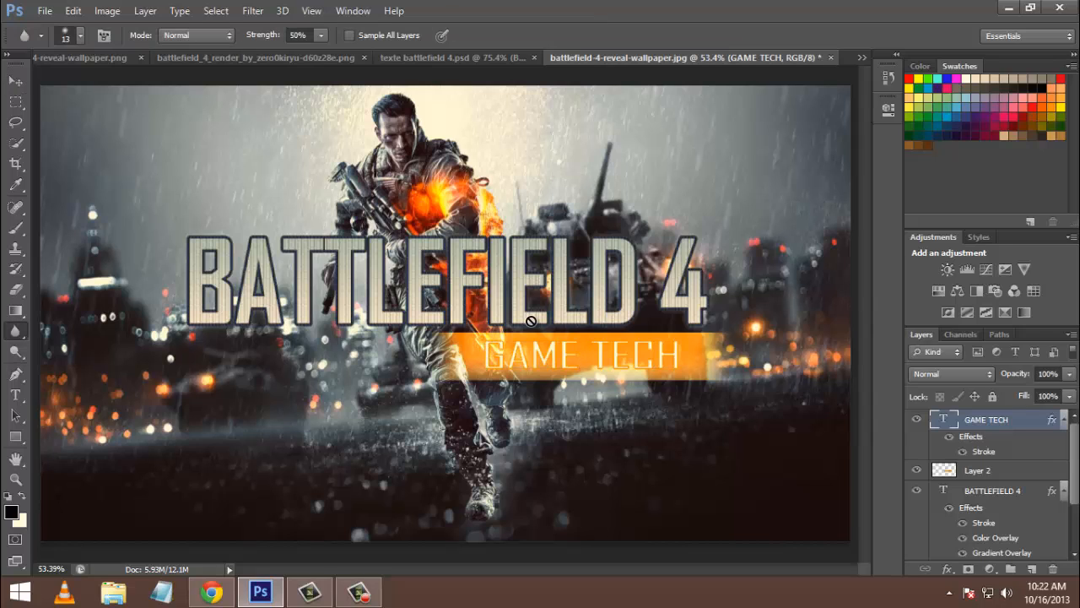
mouse_move(321, 528)
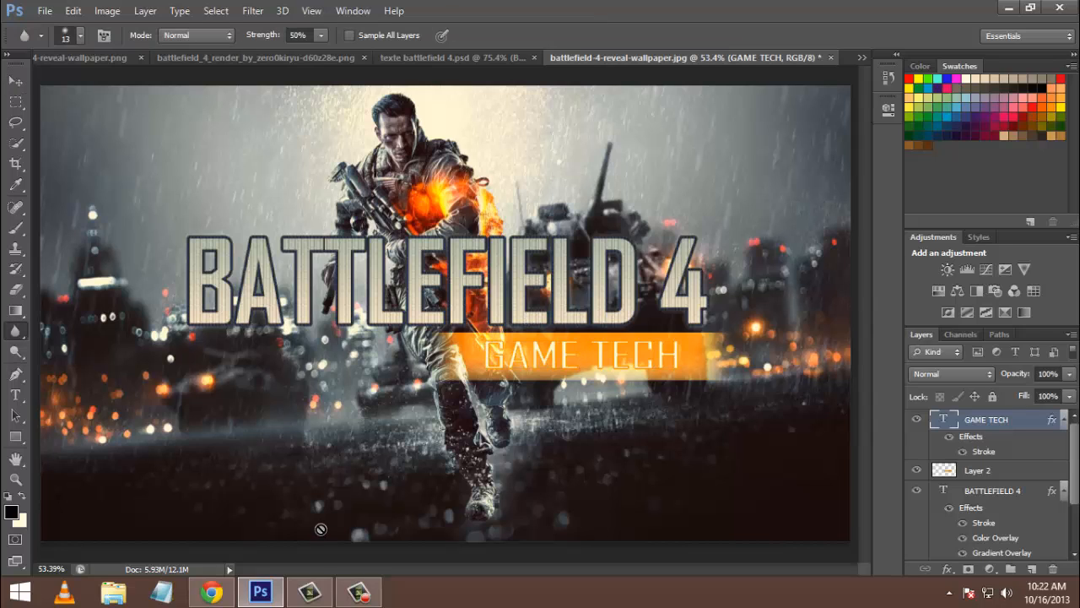